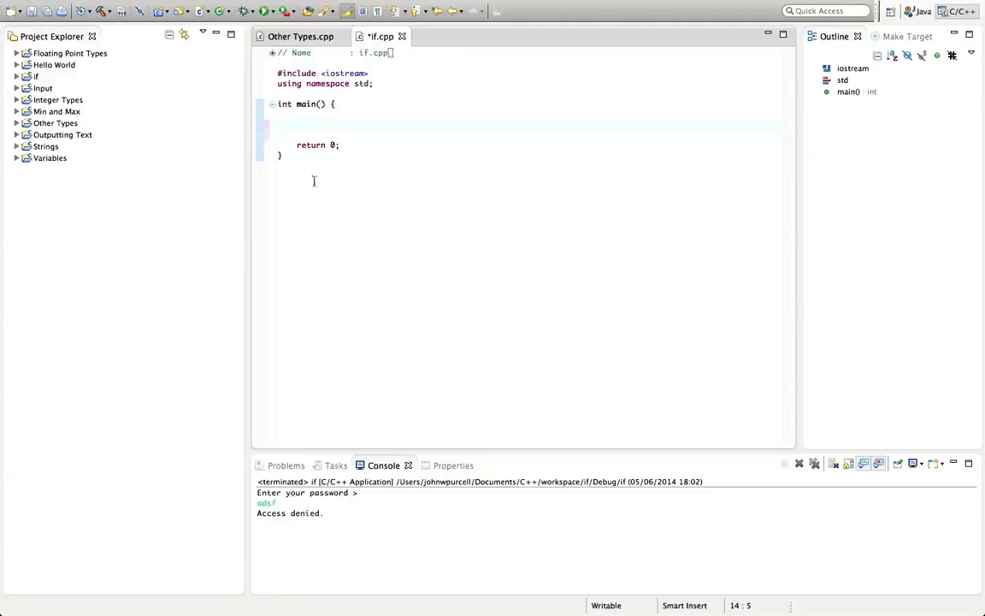
mouse_move(387, 200)
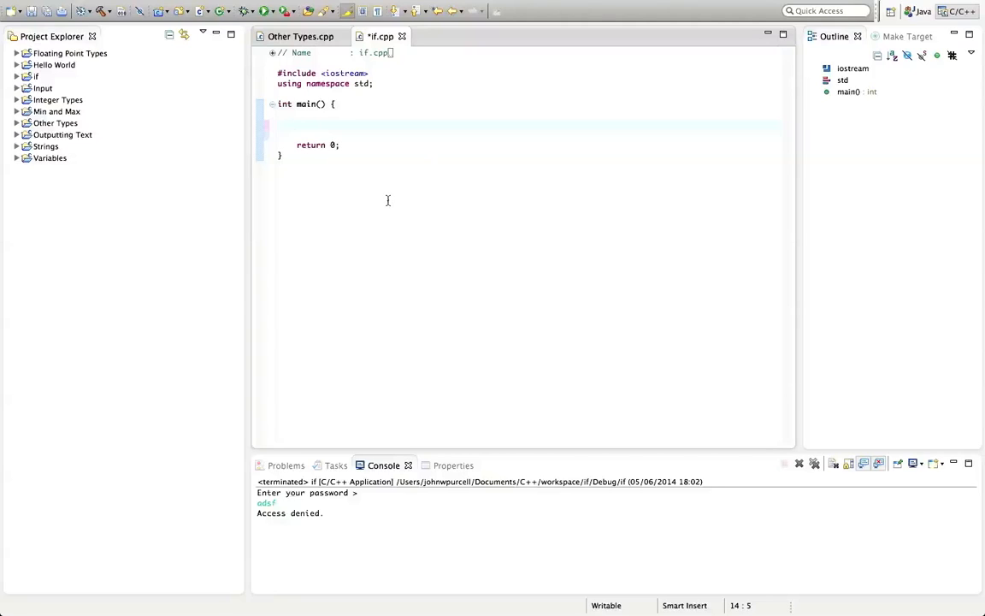
left_click(298, 123)
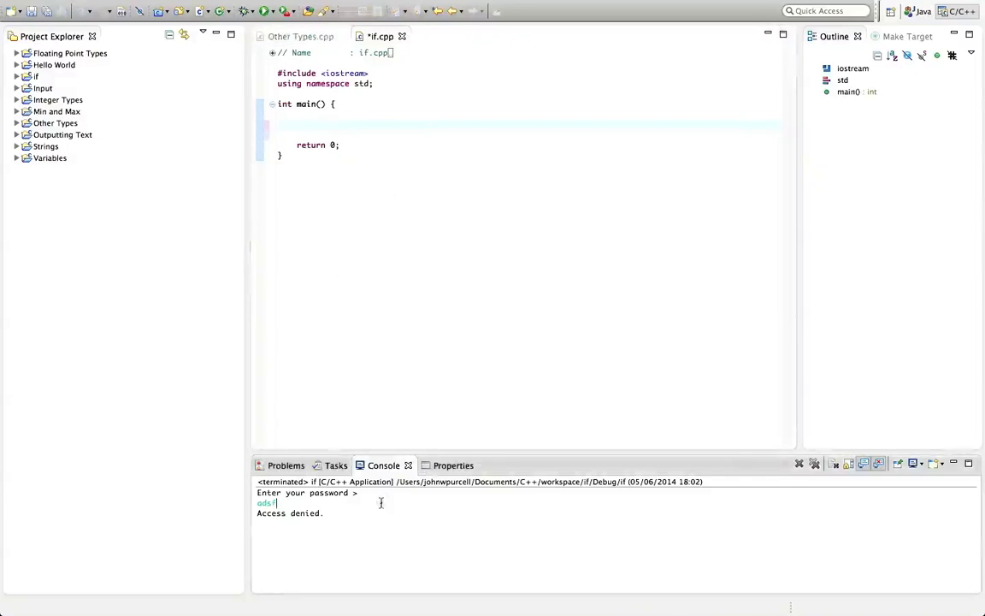
left_click(310, 126)
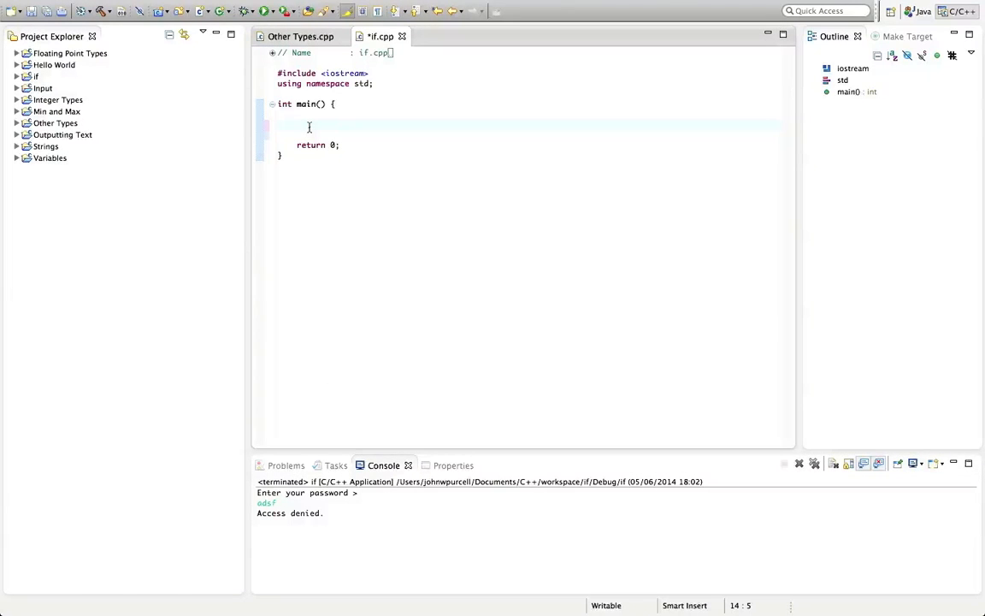
type("string")
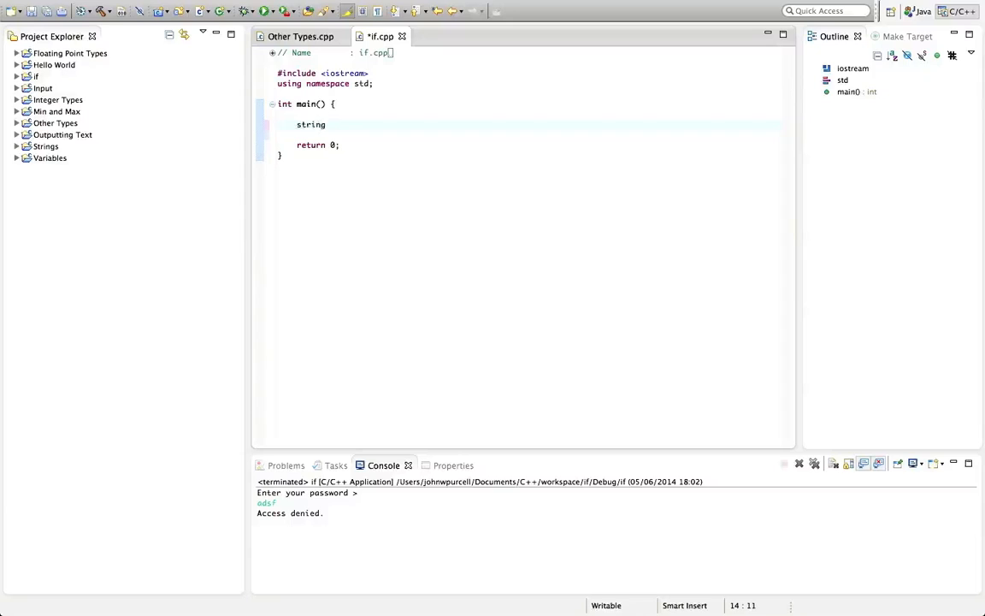
type("pass")
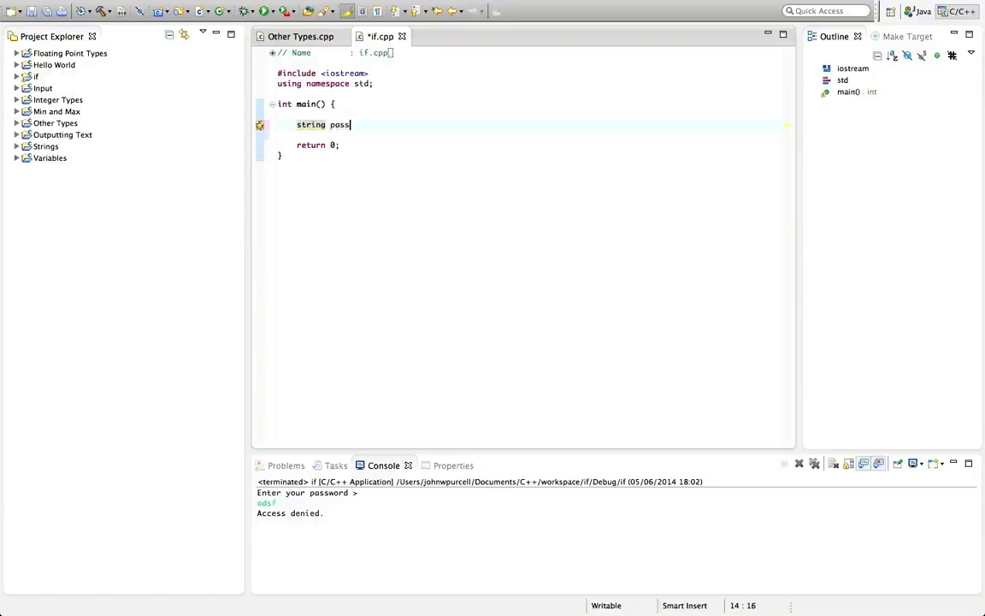
type("word =")
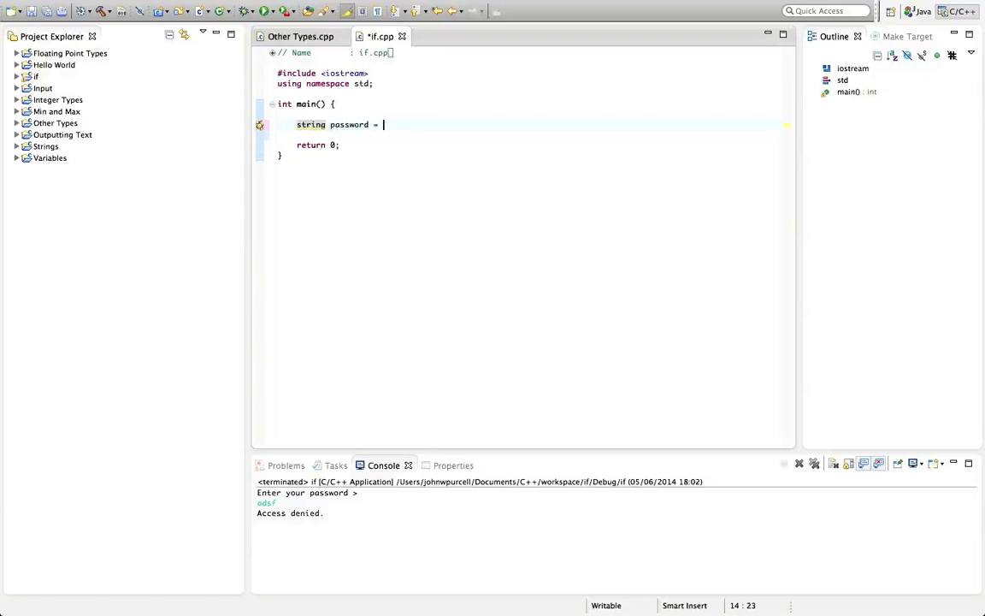
type("\"")
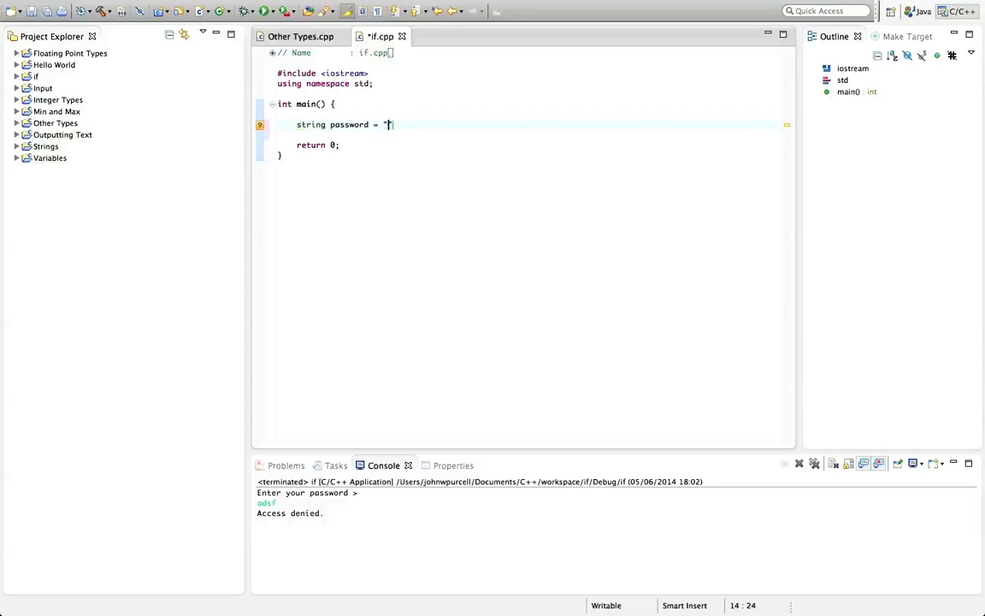
type("hello")
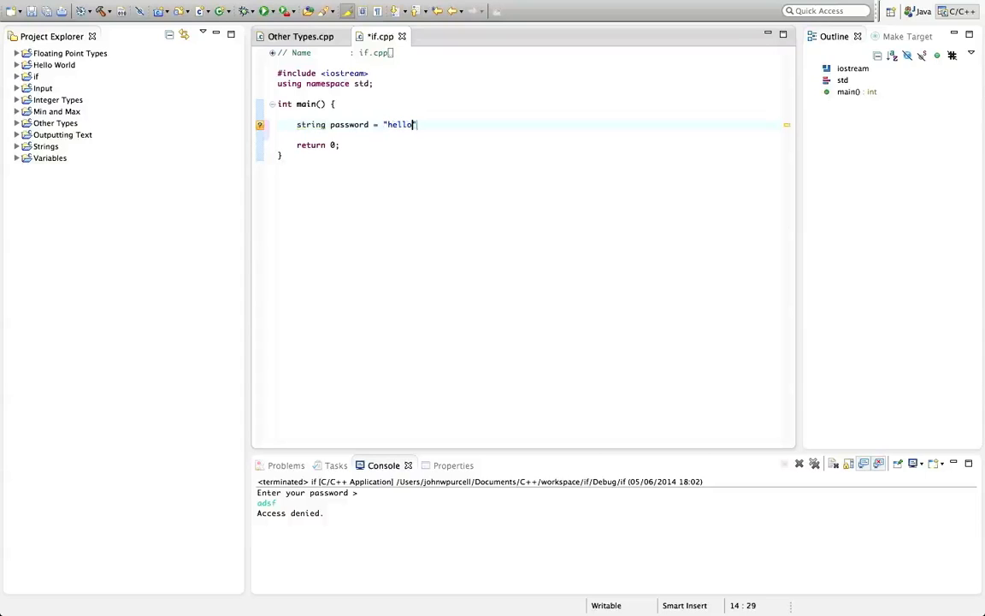
type("\";")
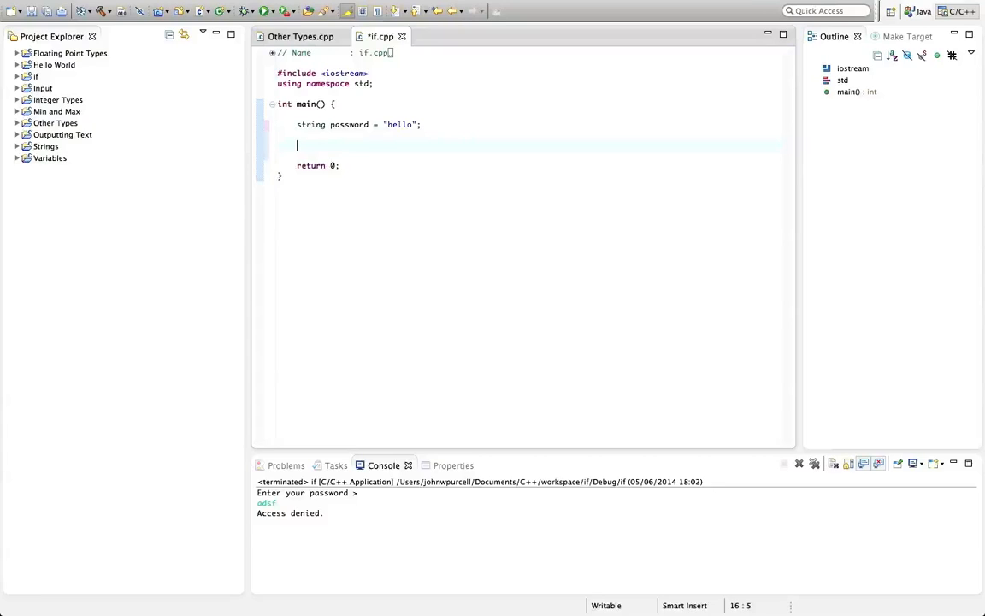
Step: Add cout << "Enter your password > " << flush; after the password declaration
type("cout")
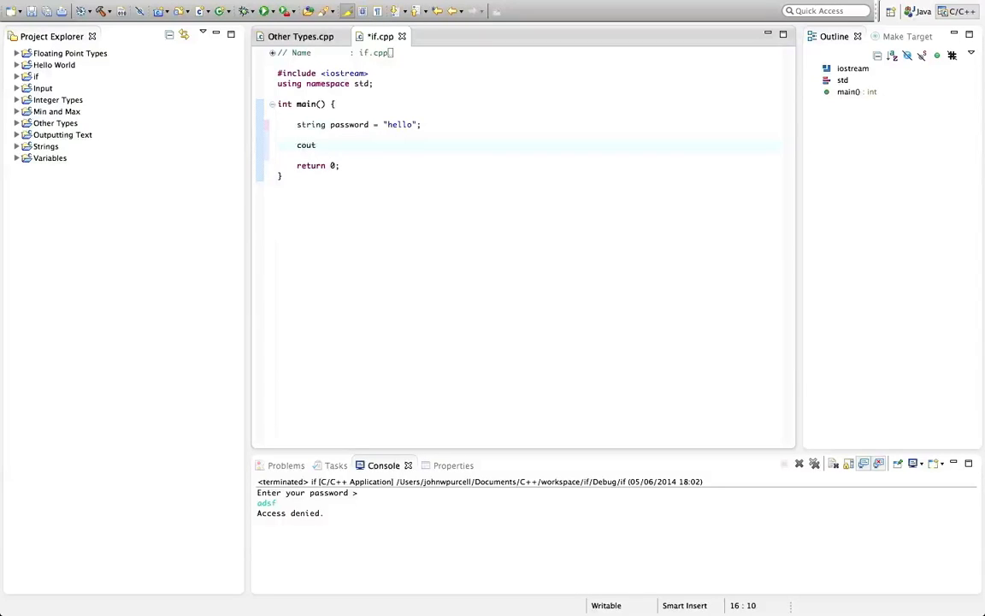
type("<<")
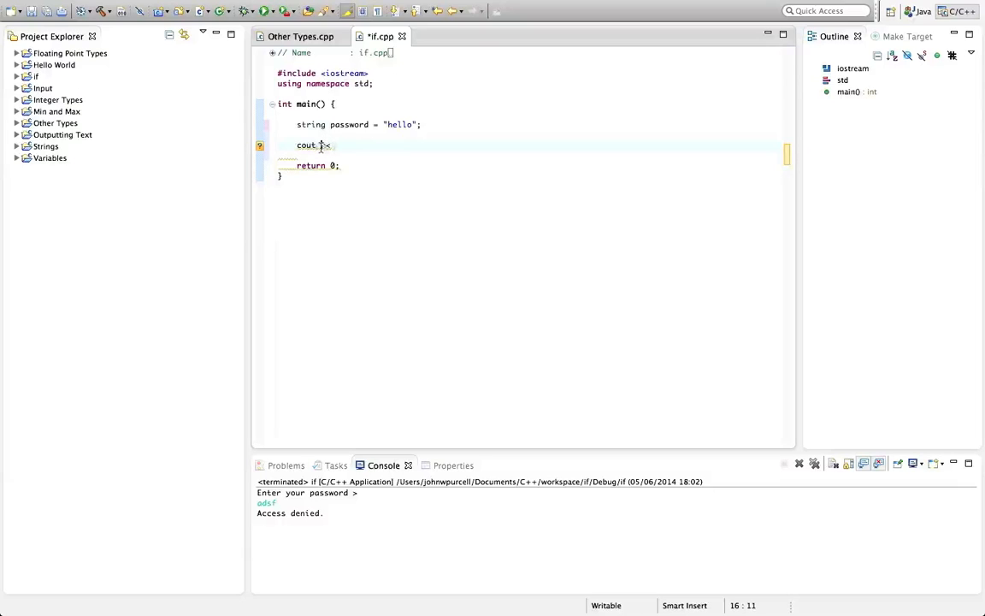
type("<")
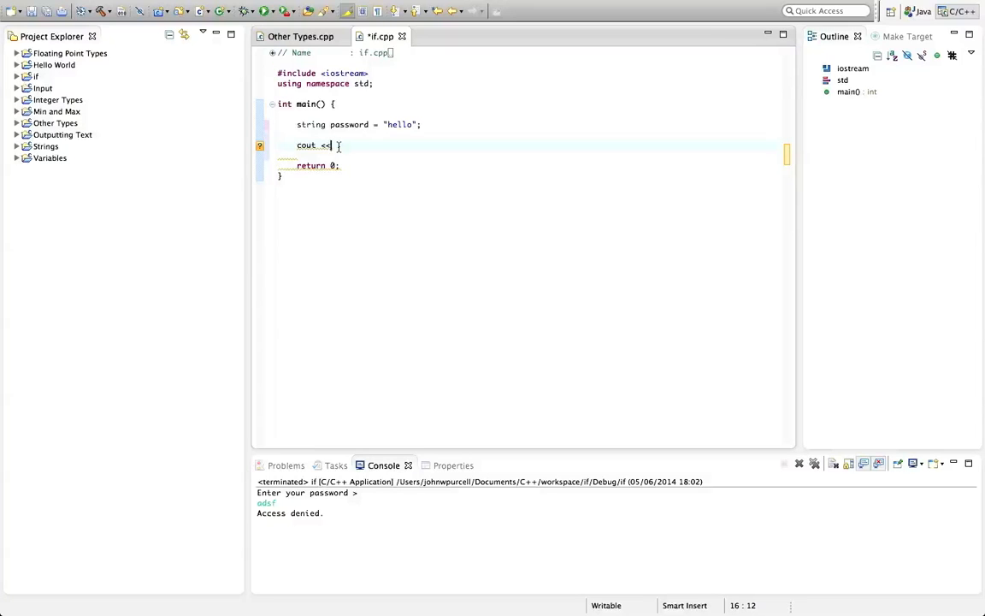
type("\"\"")
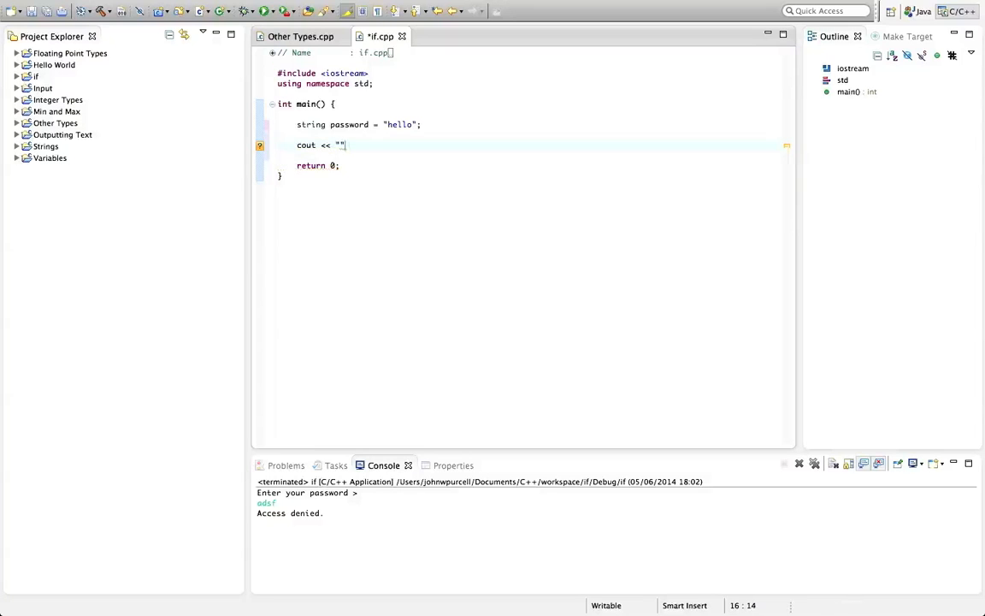
type("Enter your password")
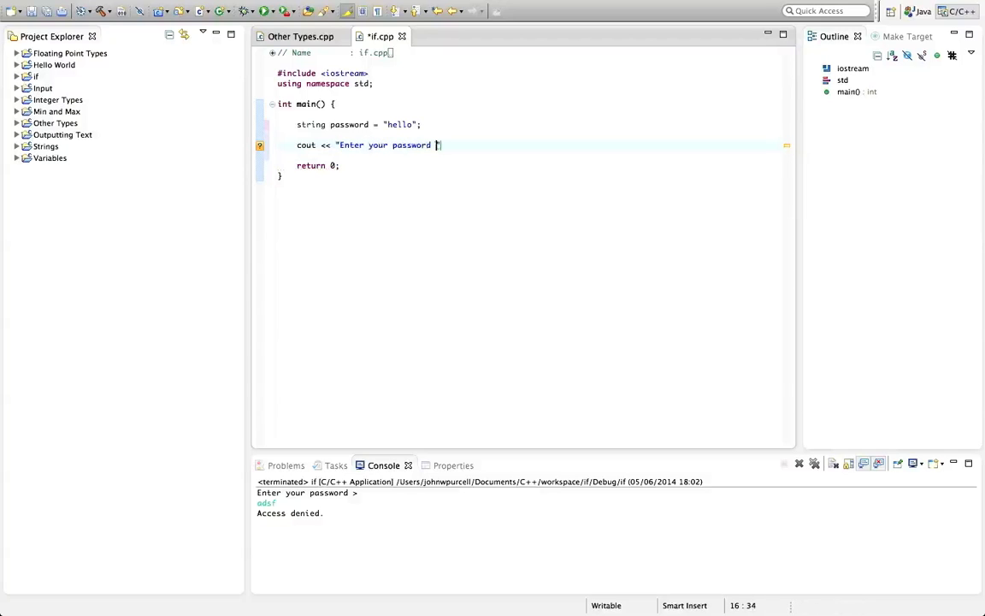
type(">")
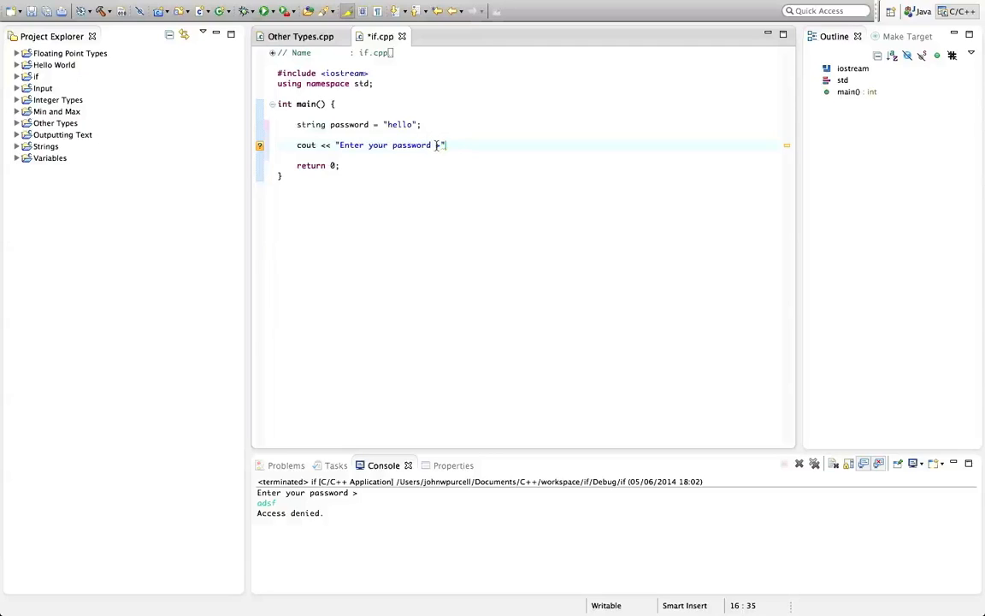
type(">")
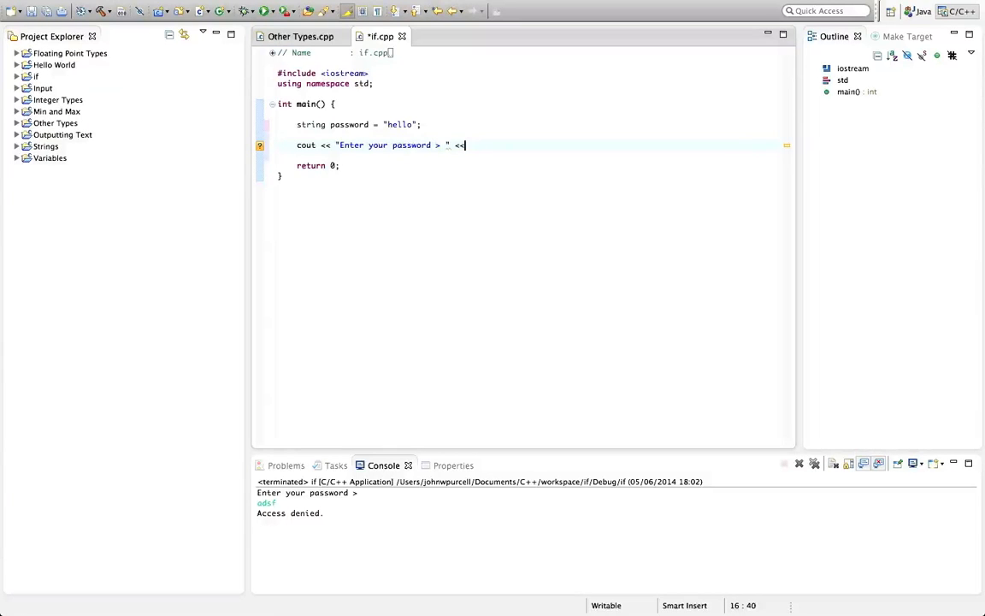
type("flush")
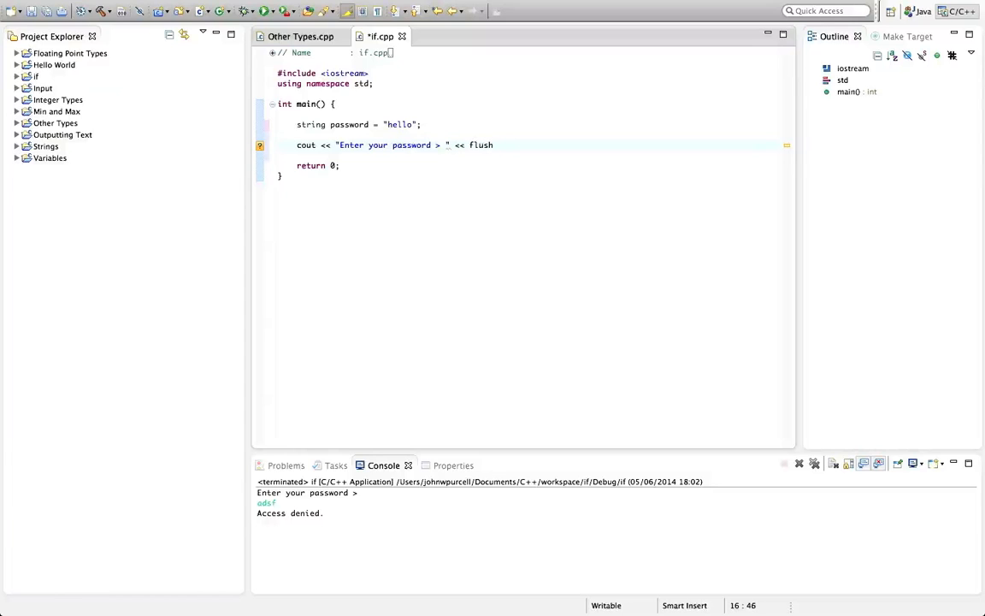
type(";")
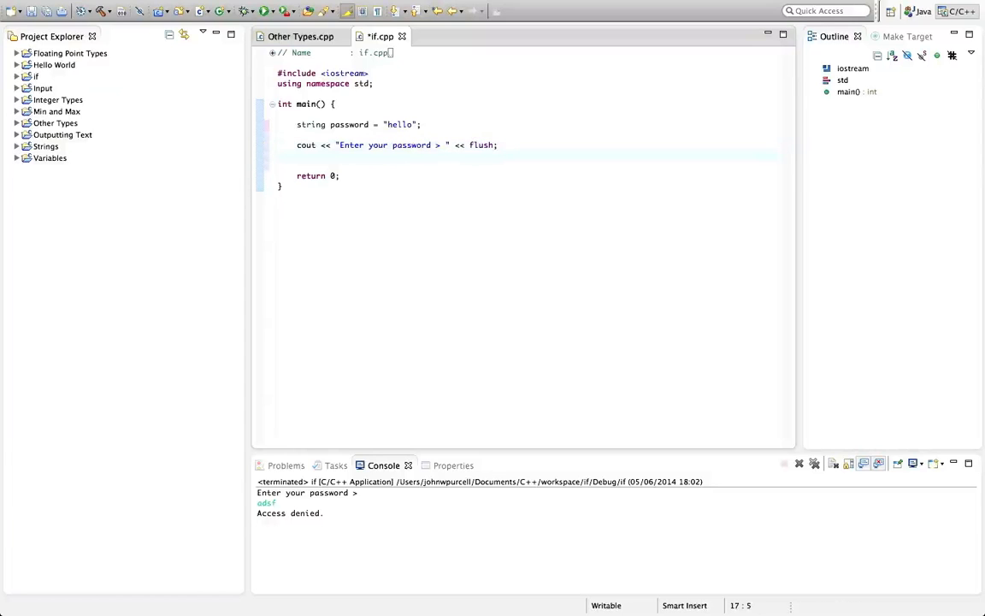
Step: Declare string input; and read it with cin >> input; after the prompt
type("ci")
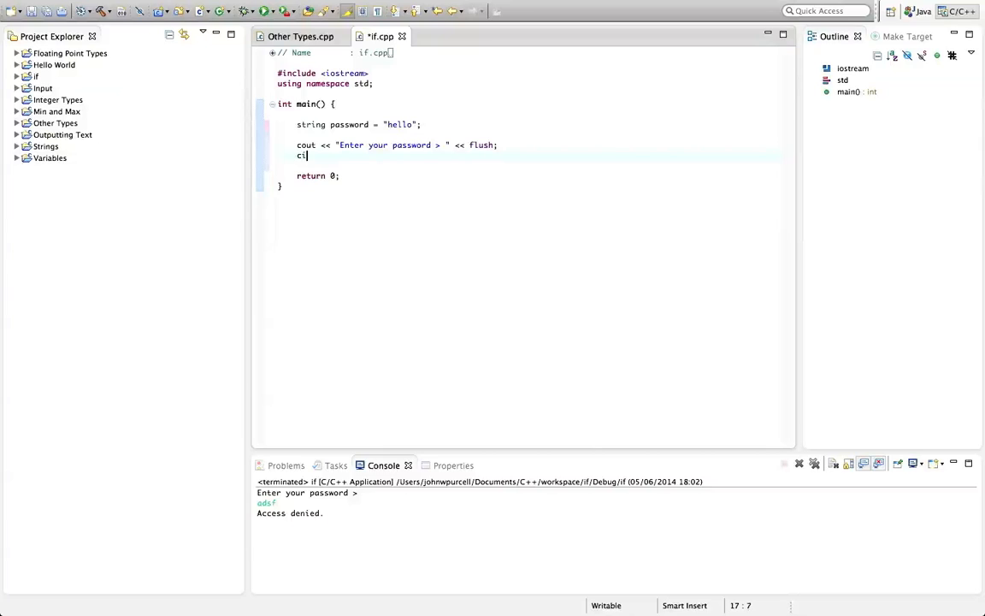
type("n >>")
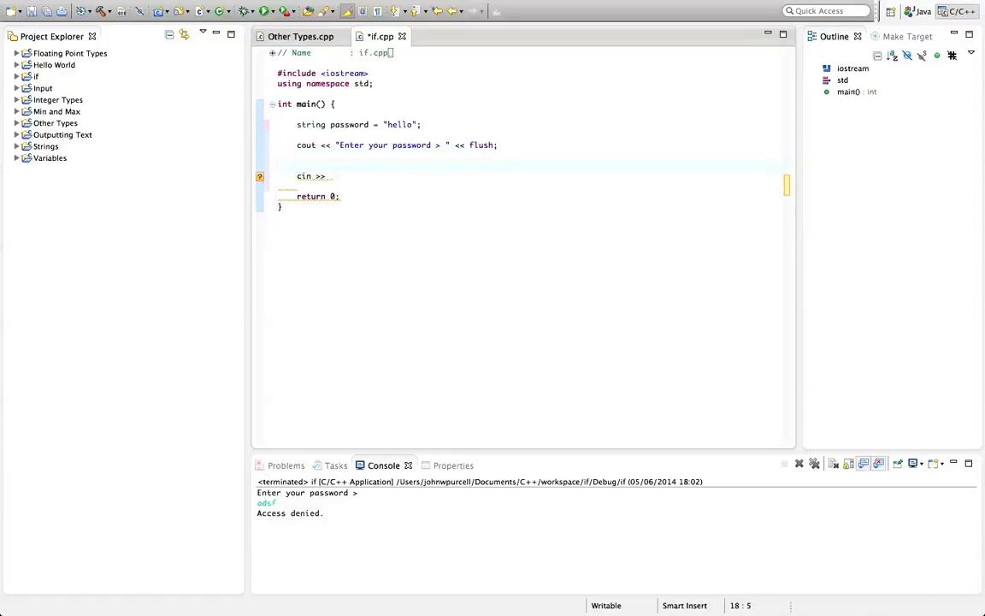
left_click(338, 134)
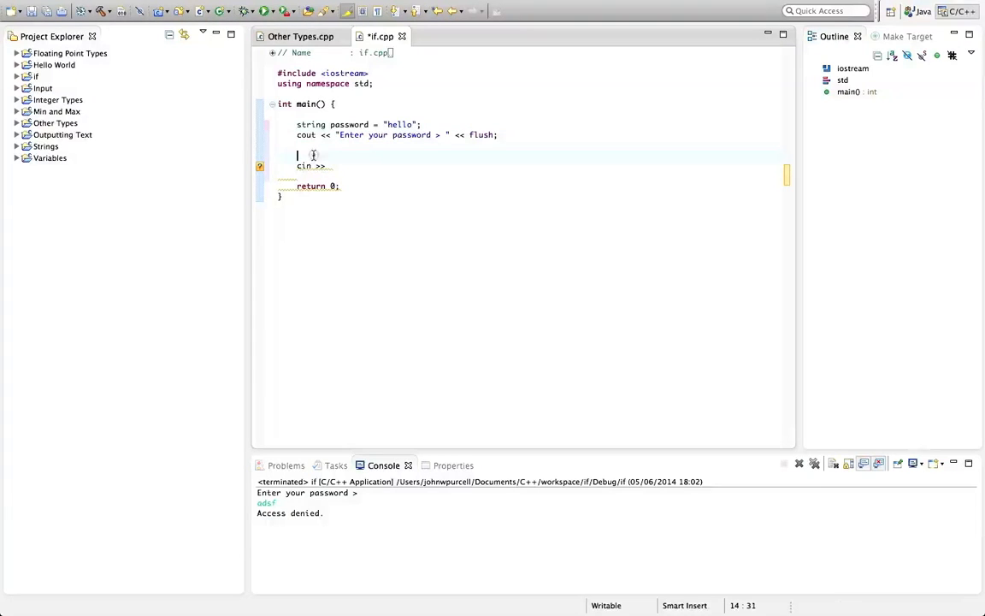
type("string input")
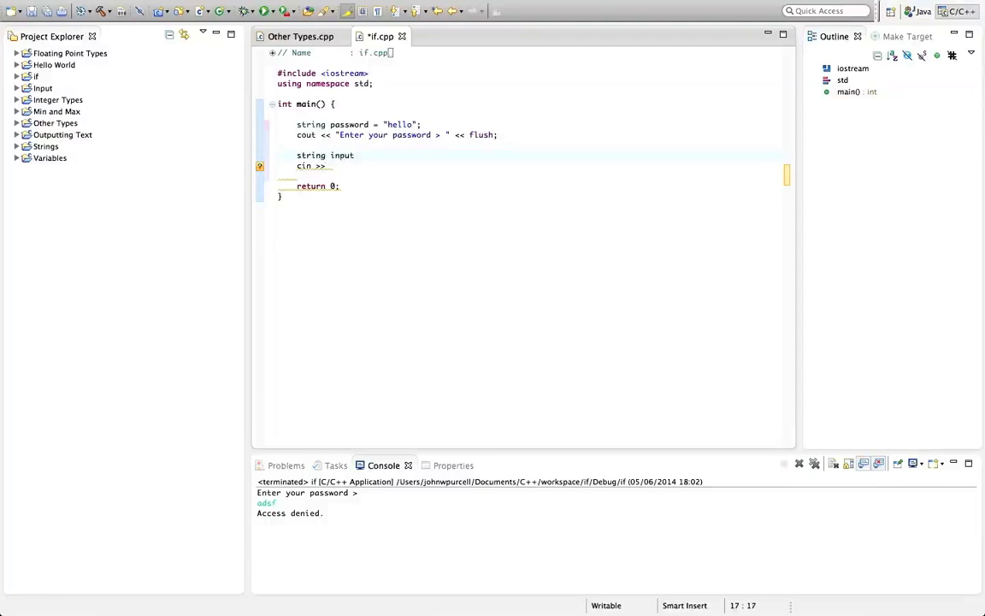
double_click(342, 154)
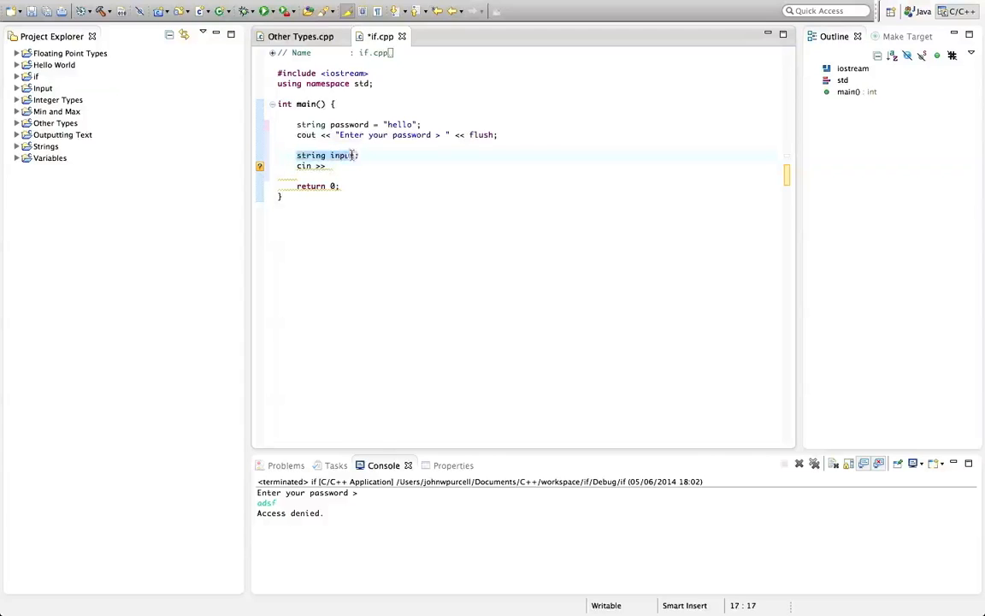
type("inp")
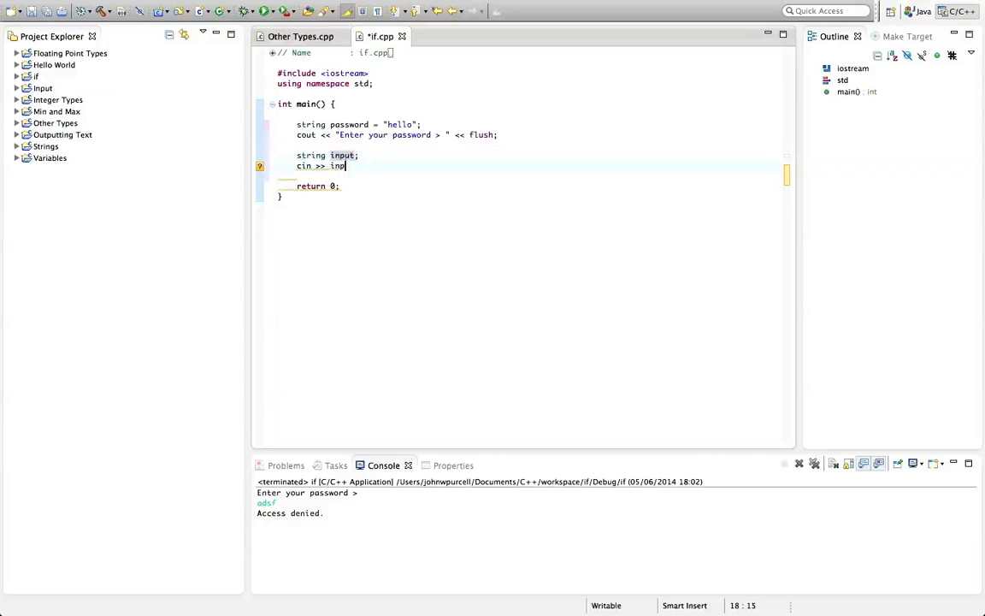
type("ut;")
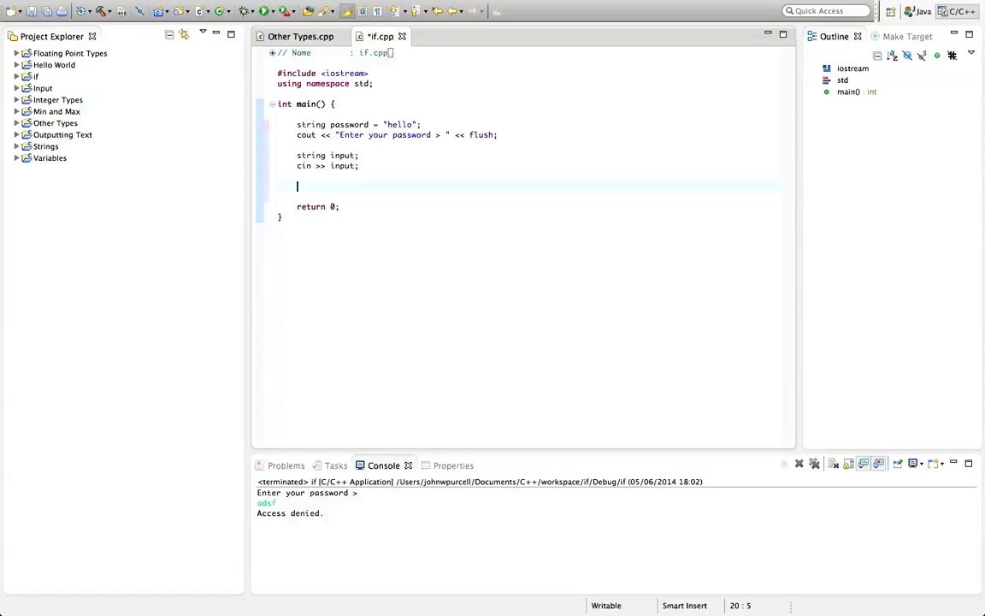
Step: Echo the entry with cout << "'" << input << "'" << endl; and save if.cpp
type("cout")
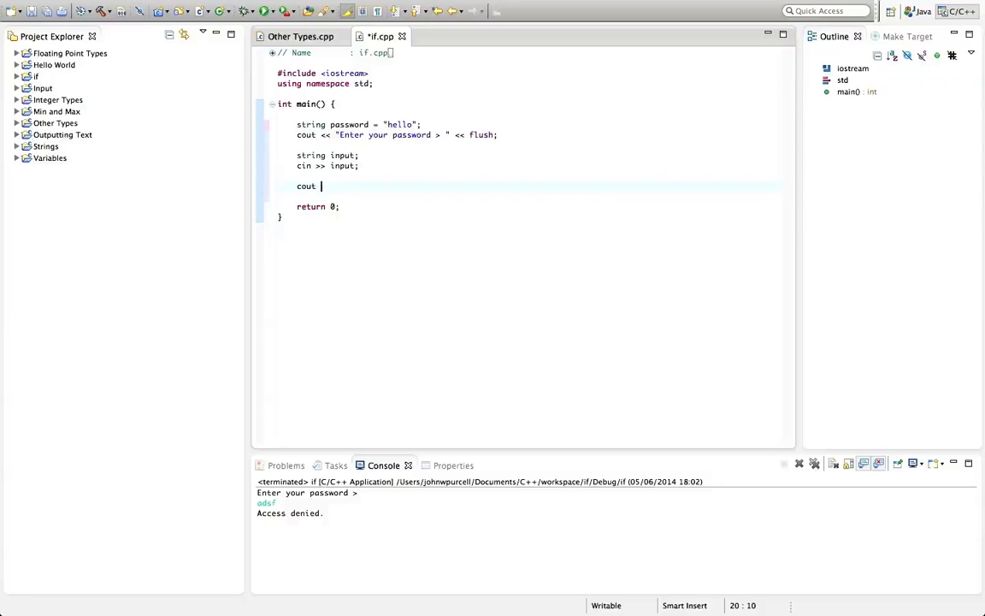
type("<<")
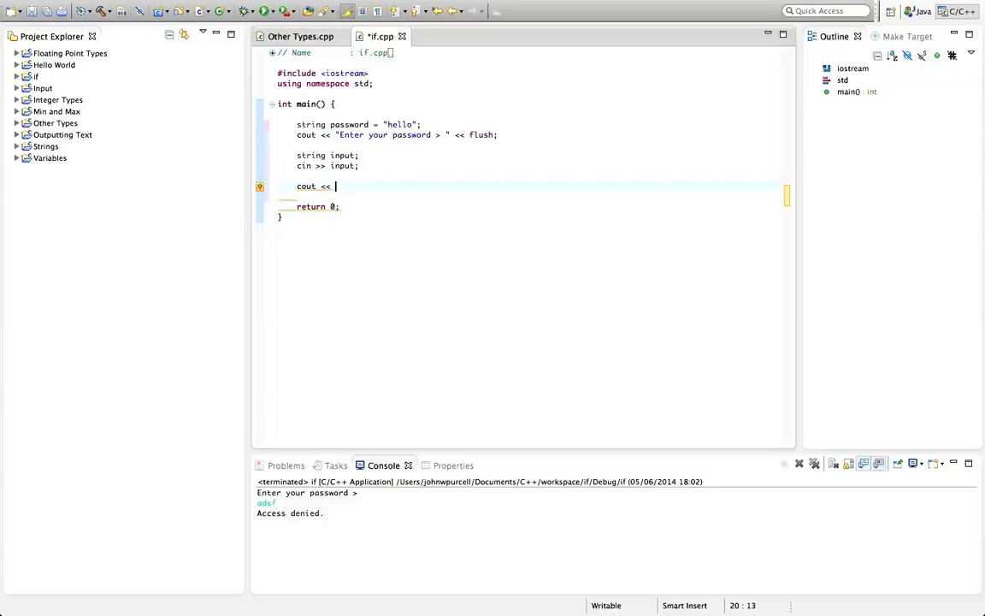
mouse_move(342, 164)
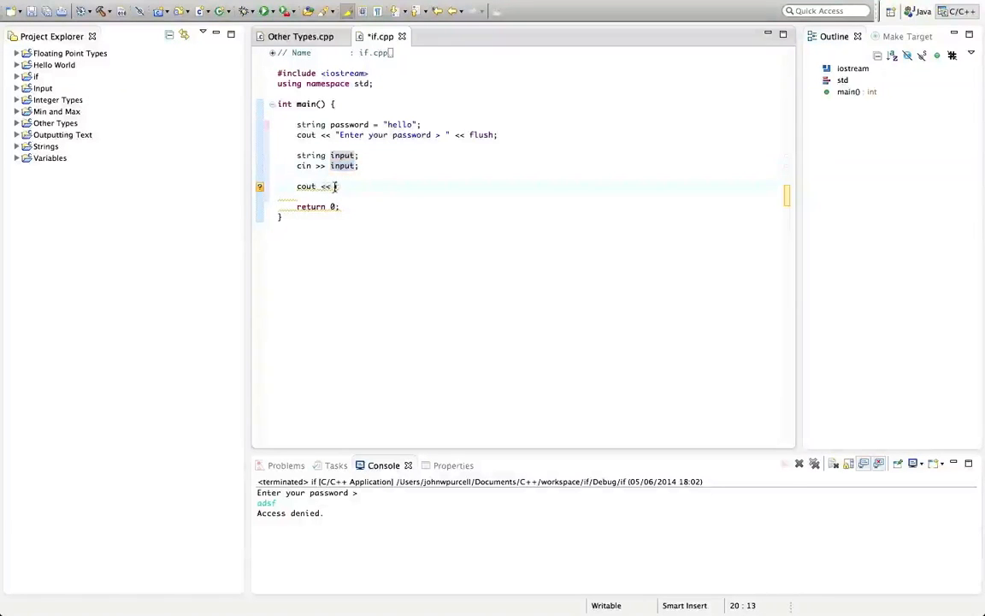
type("input <<")
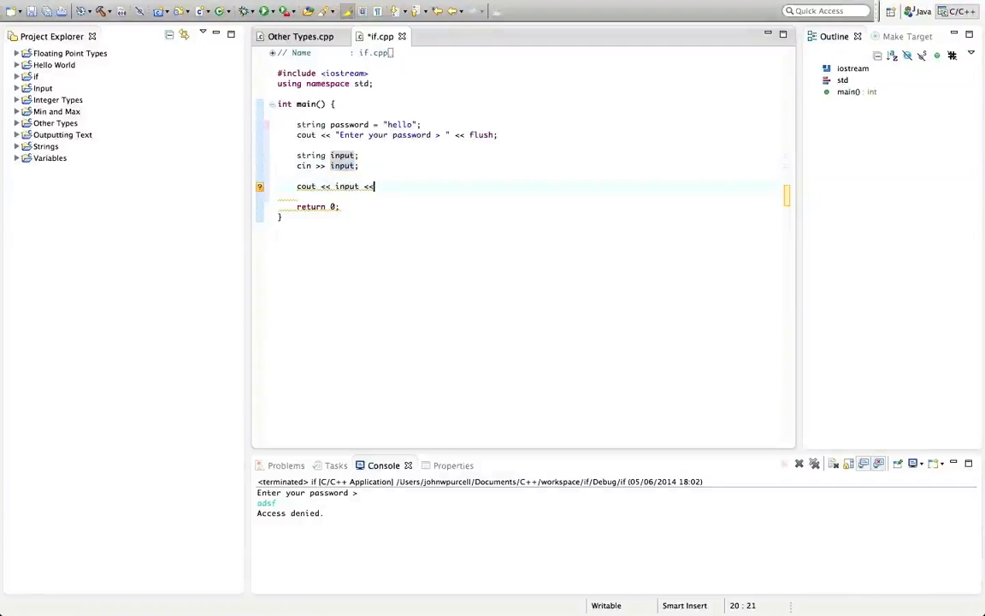
type("endl;")
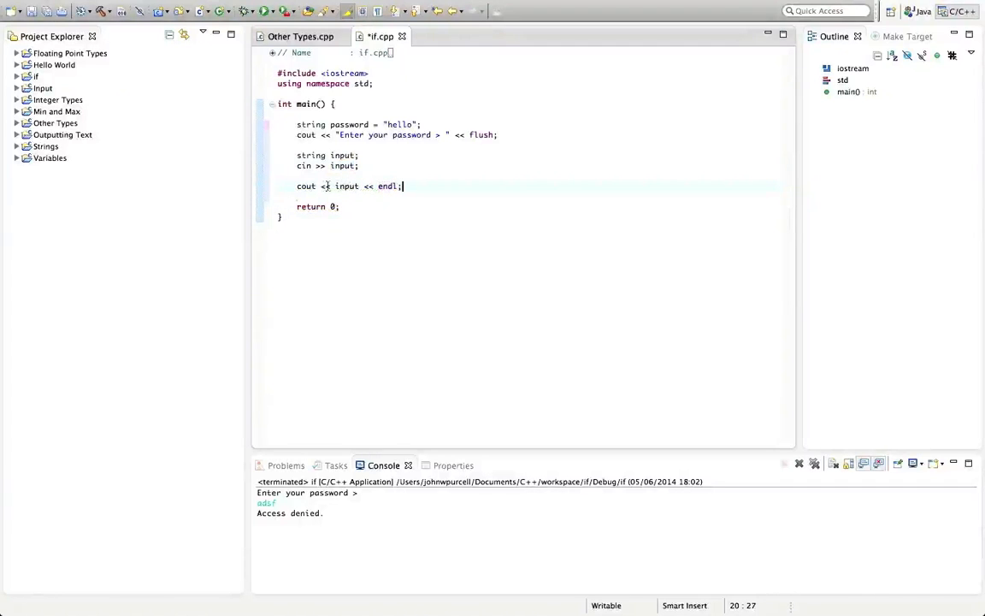
mouse_move(345, 184)
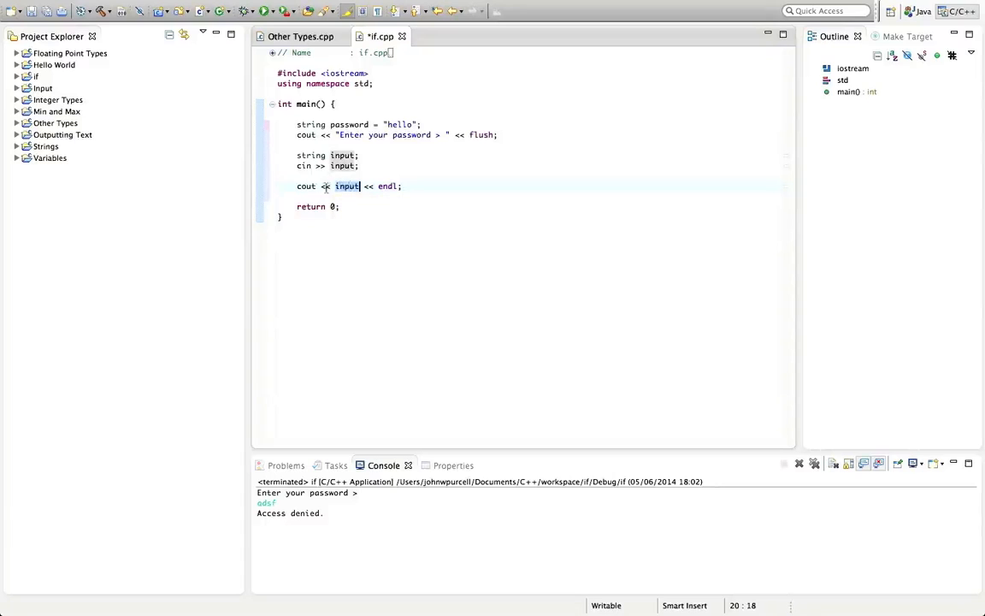
mouse_move(307, 185)
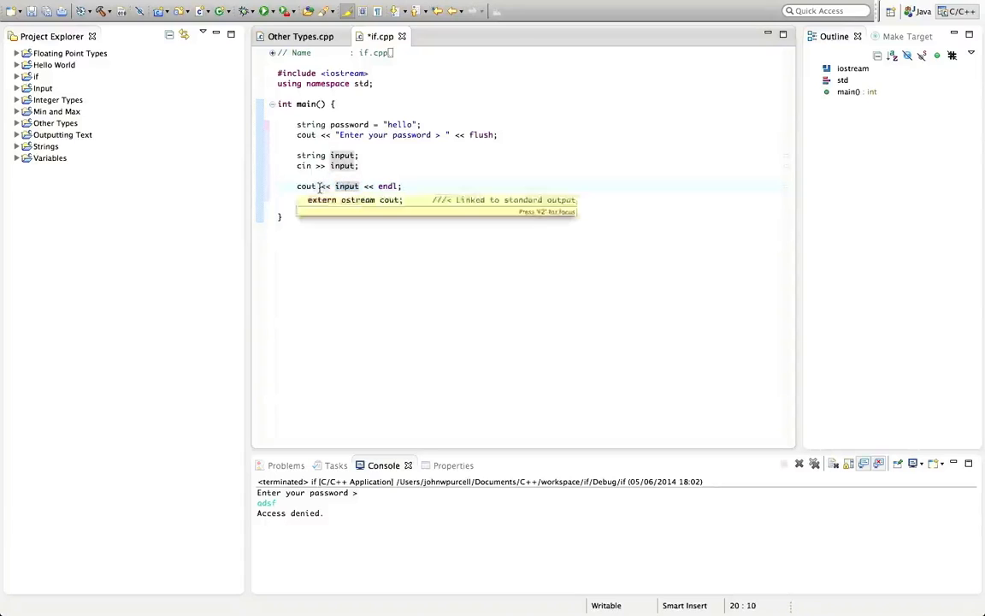
type("\"\"")
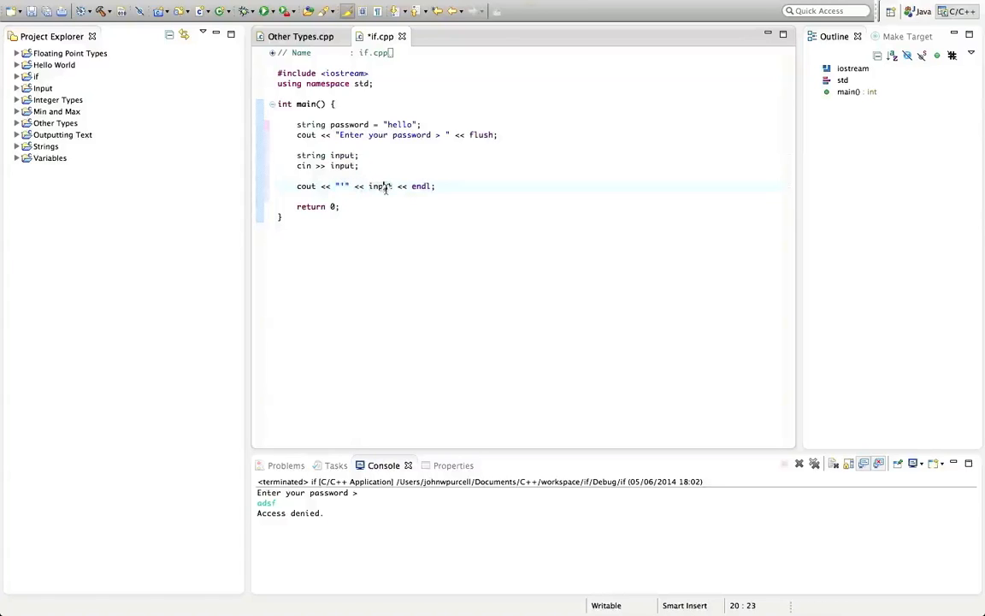
double_click(380, 185)
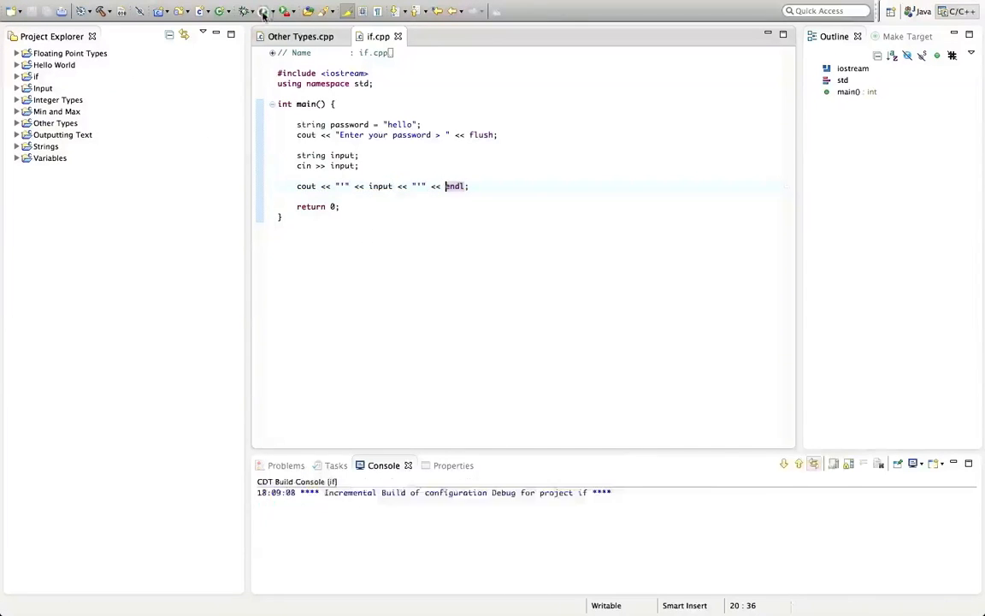
Step: Run the program and enter letmein at the prompt, seeing 'letmein' echoed in quotes
left_click(264, 10)
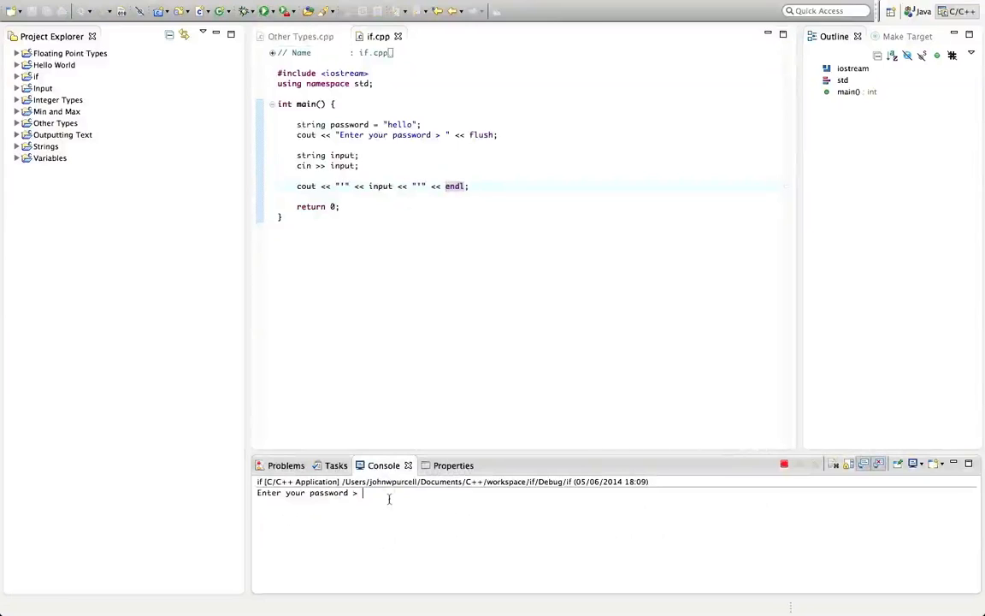
type("letmein")
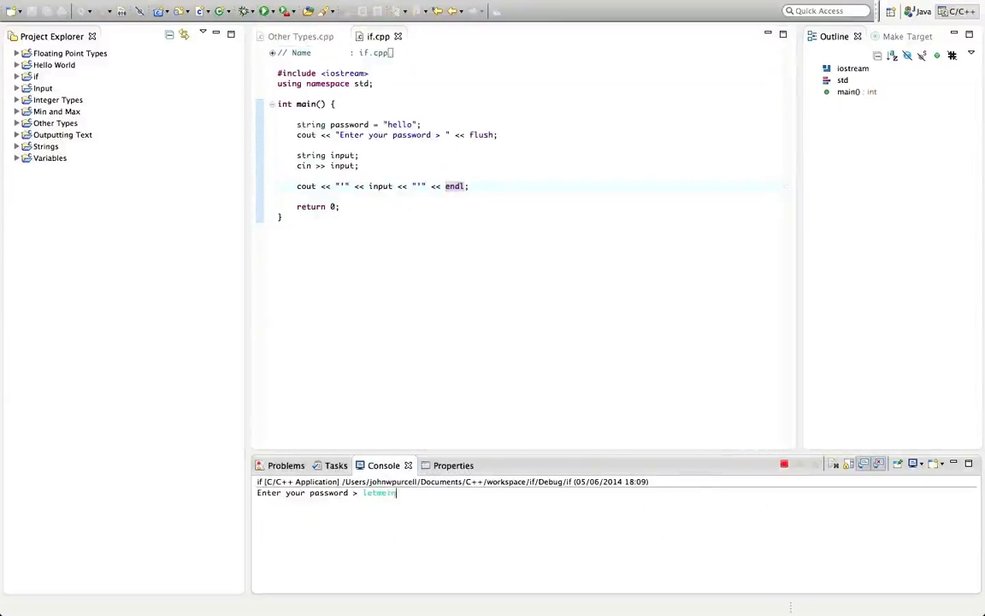
key("Return")
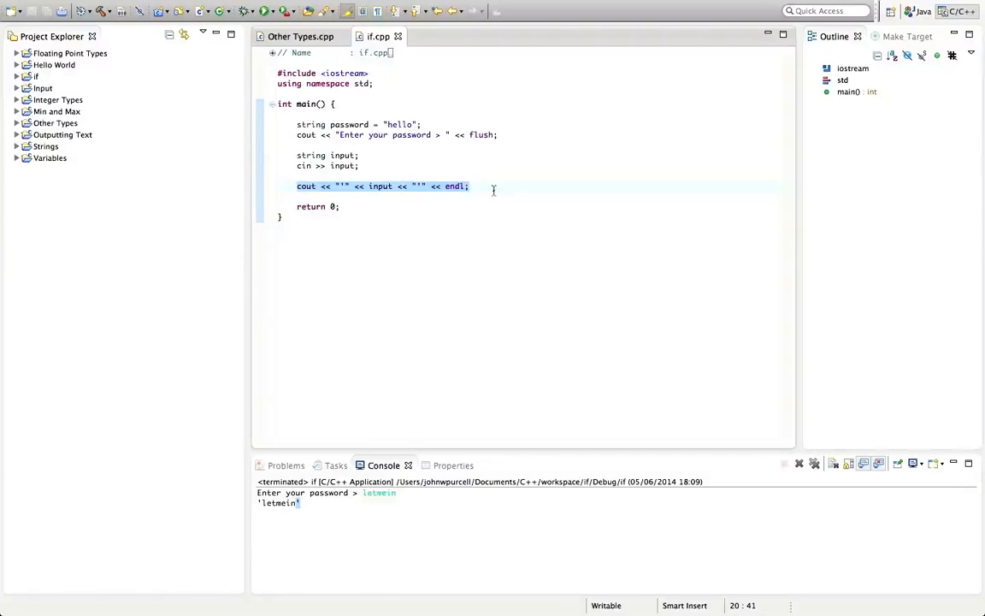
left_click(493, 186)
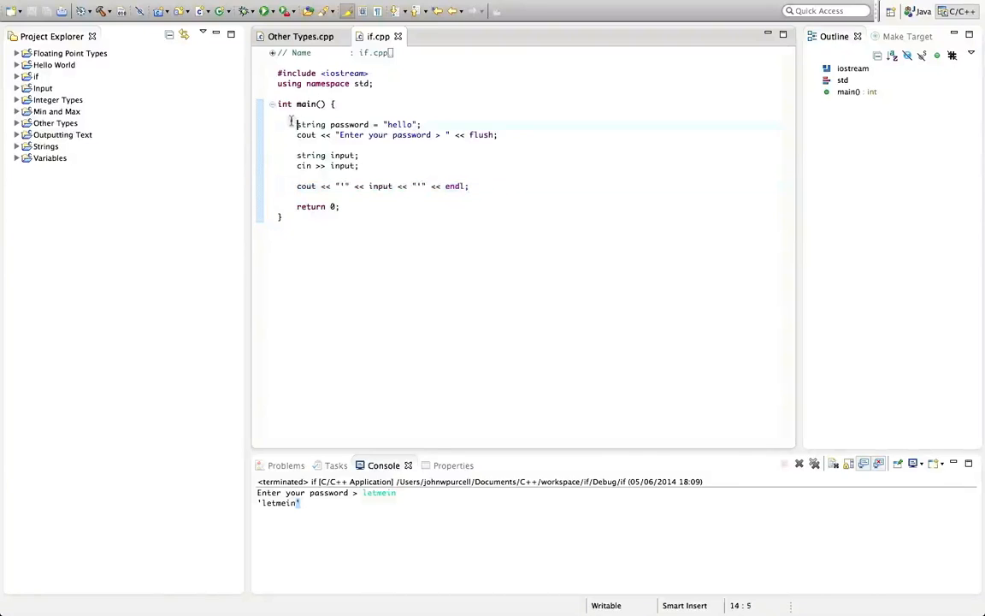
left_click_drag(297, 124, 470, 184)
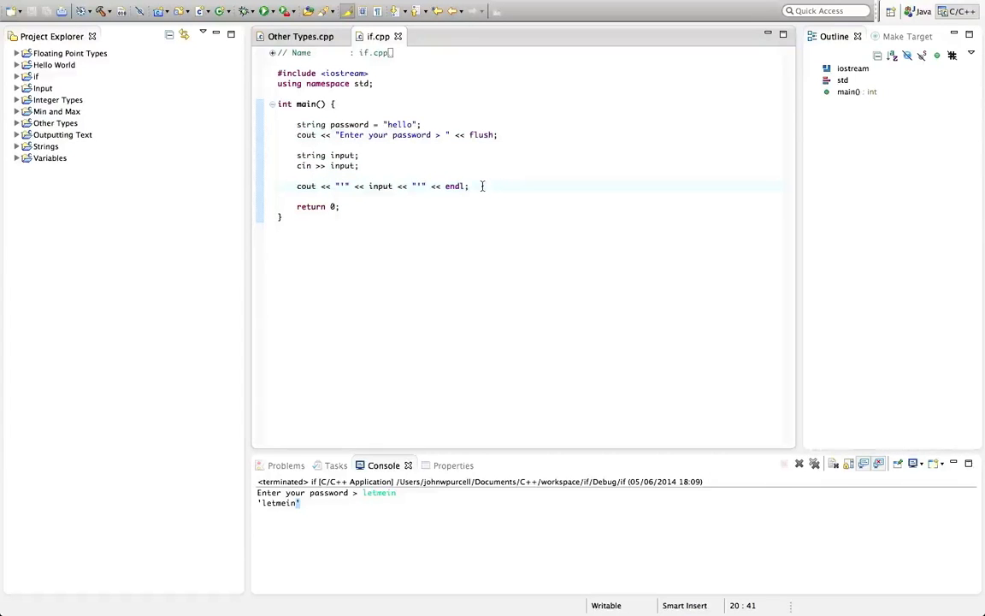
mouse_move(436, 189)
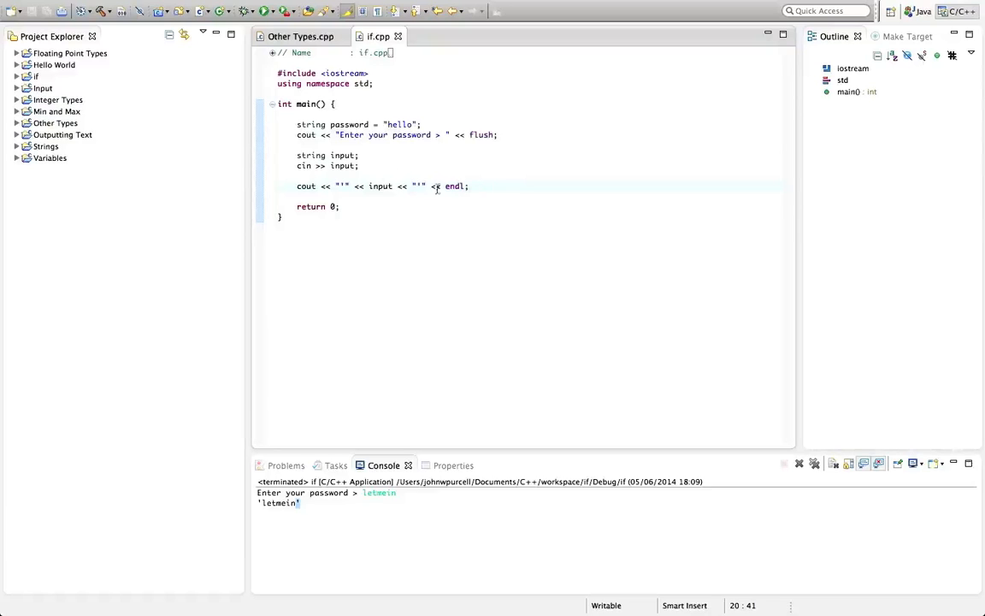
left_click(347, 164)
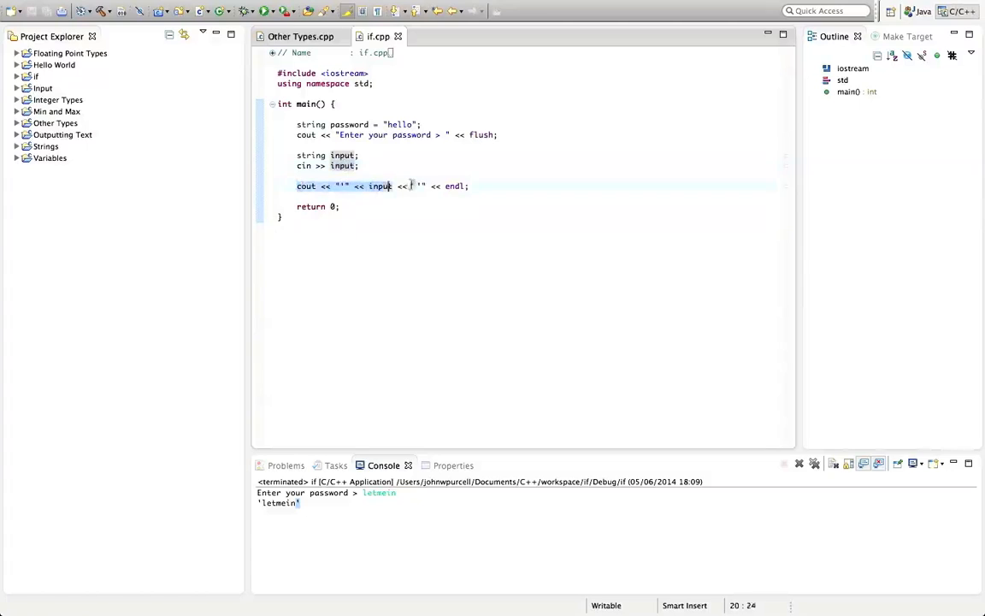
Step: Replace the echo line with an empty if() { } statement in main
key("Delete")
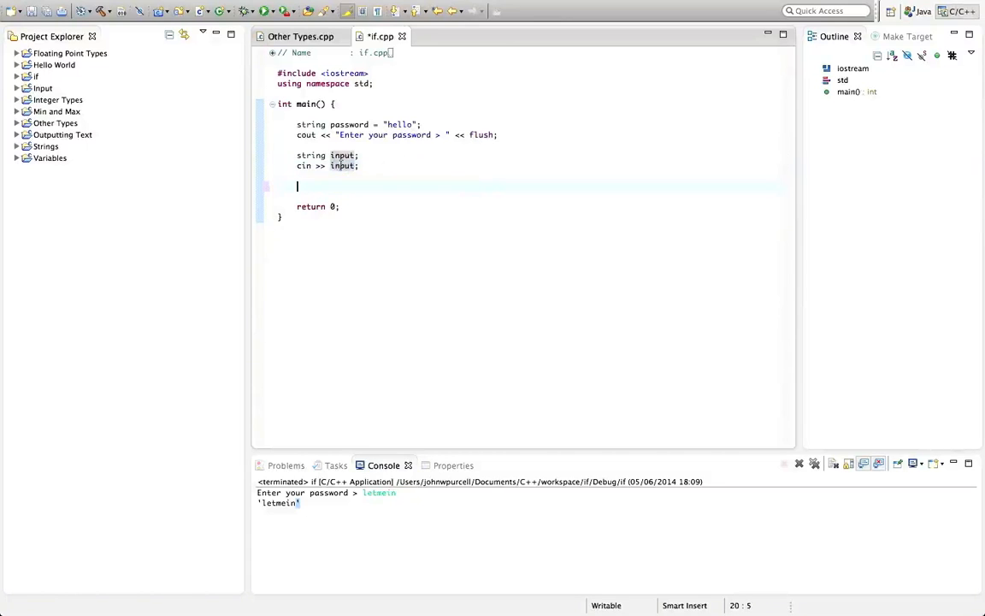
left_click(407, 123)
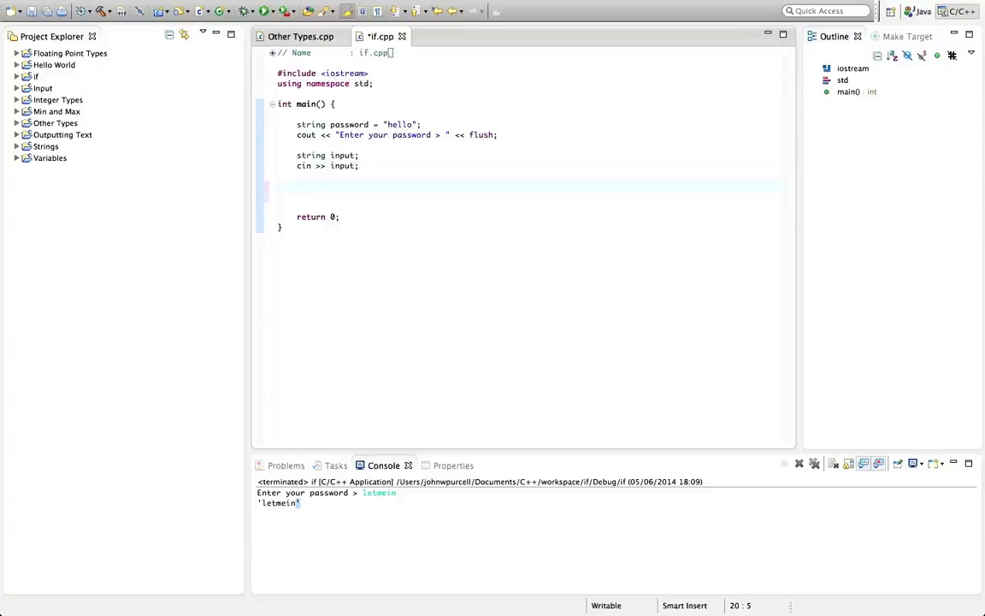
type("if")
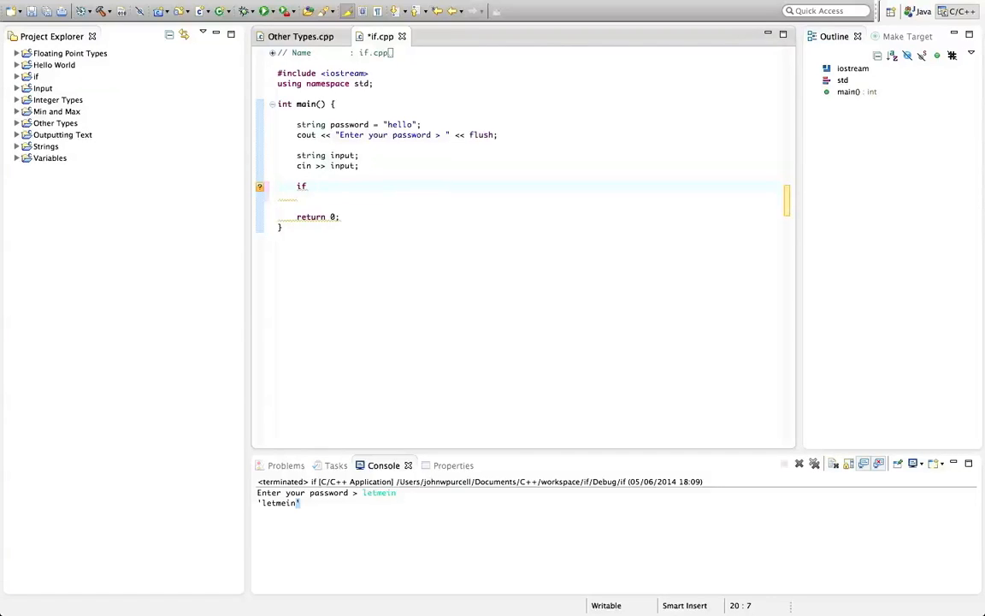
type("()")
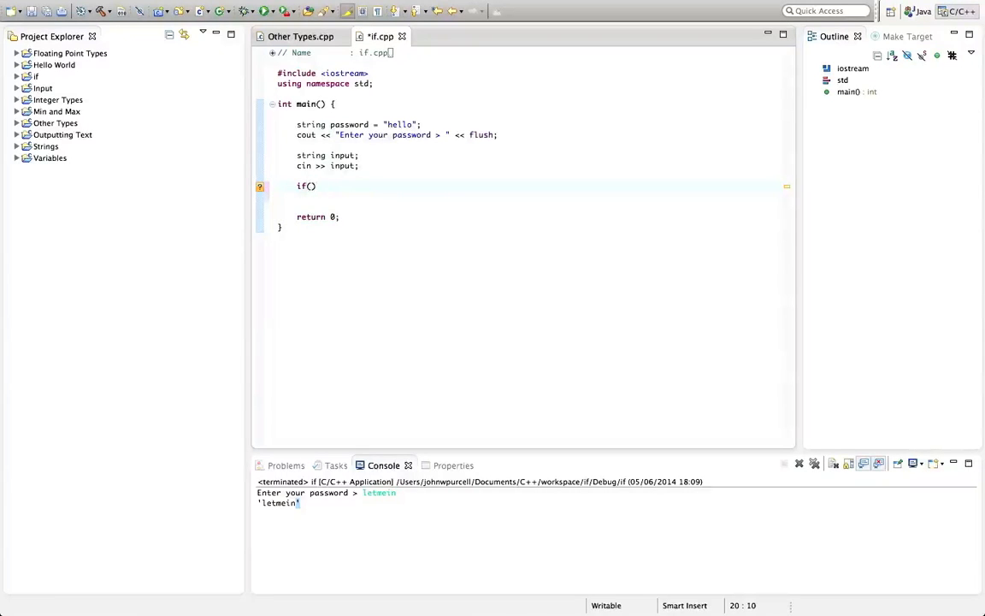
type("{")
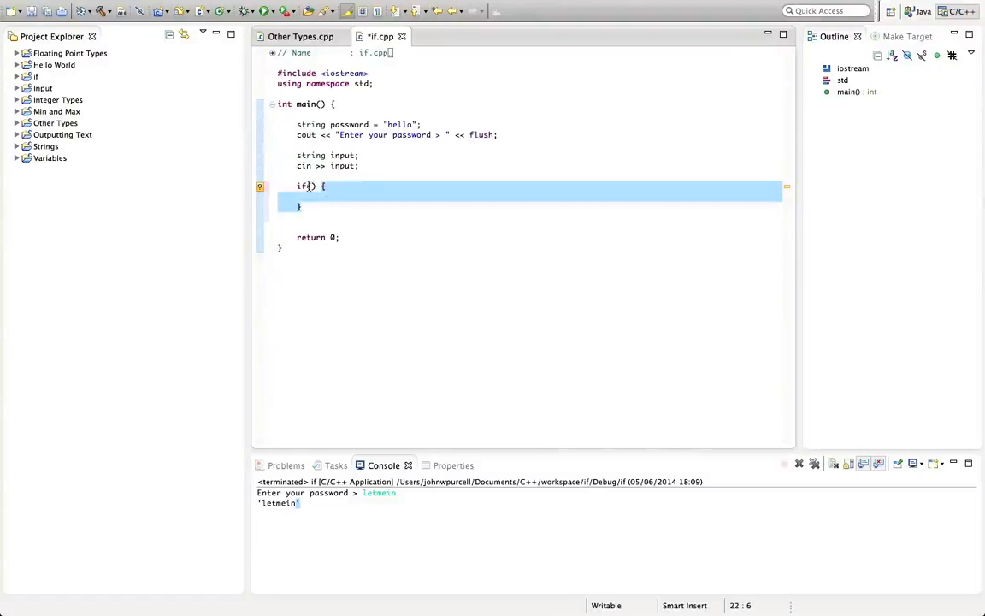
left_click(312, 184)
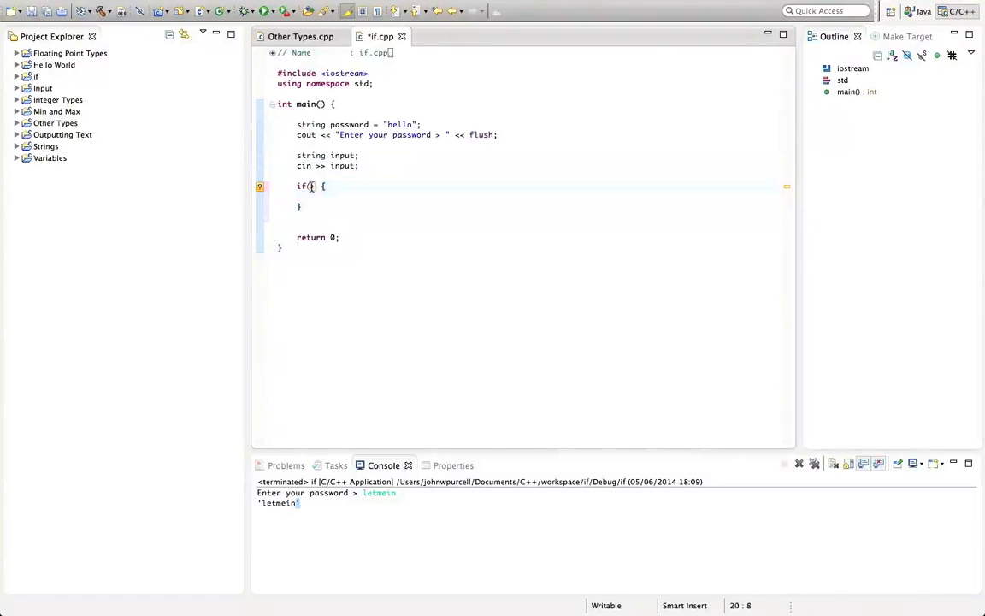
mouse_move(311, 187)
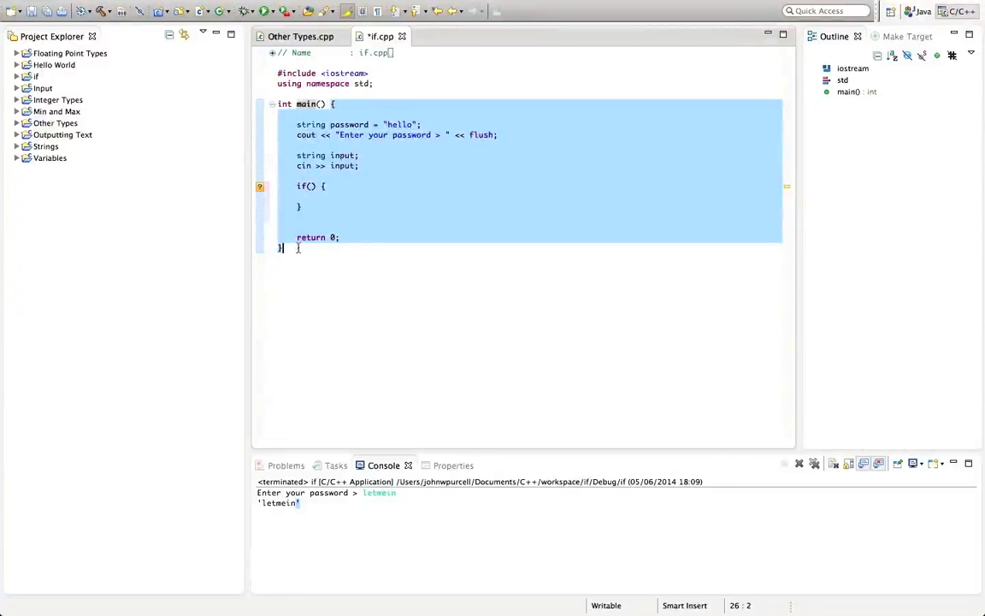
Step: Fill the if condition with input == password, leaving the body empty
left_click(316, 197)
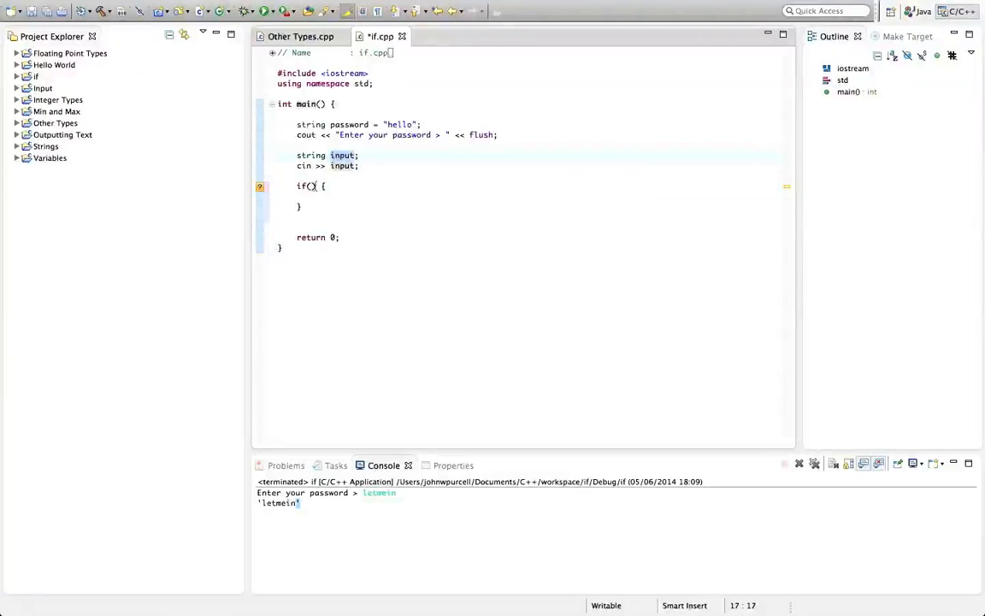
type("input")
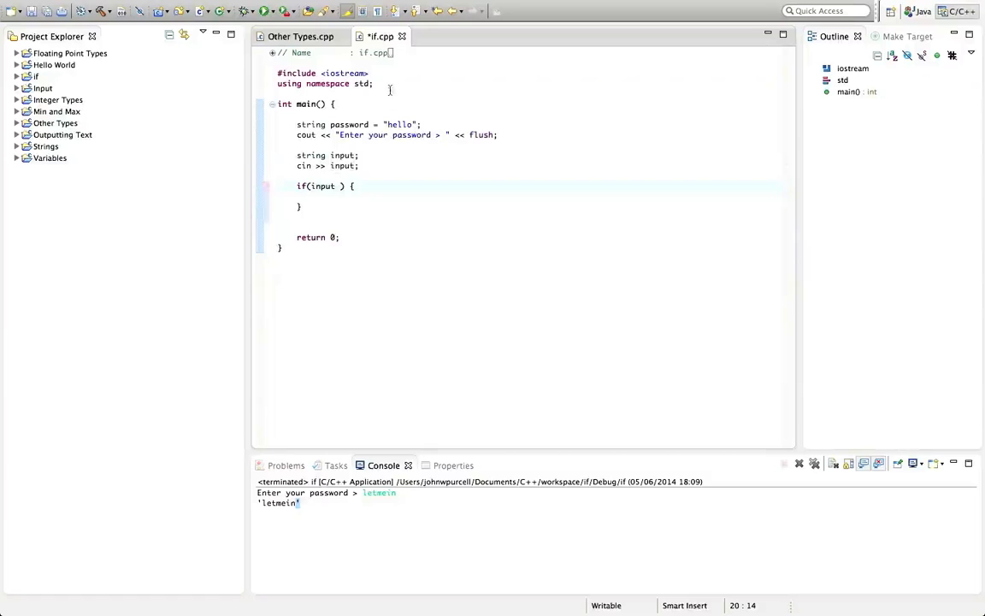
mouse_move(349, 123)
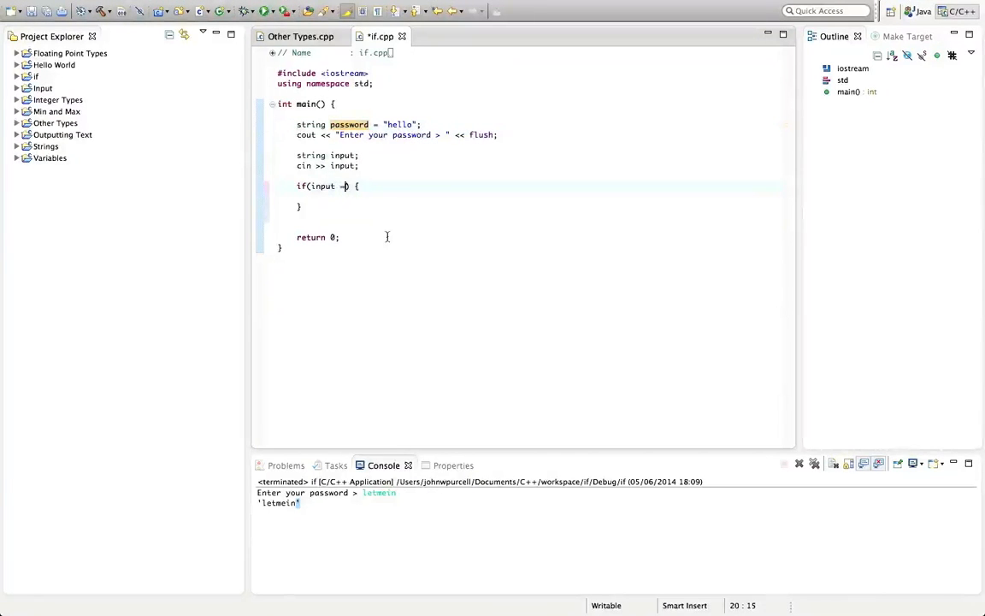
type("== password")
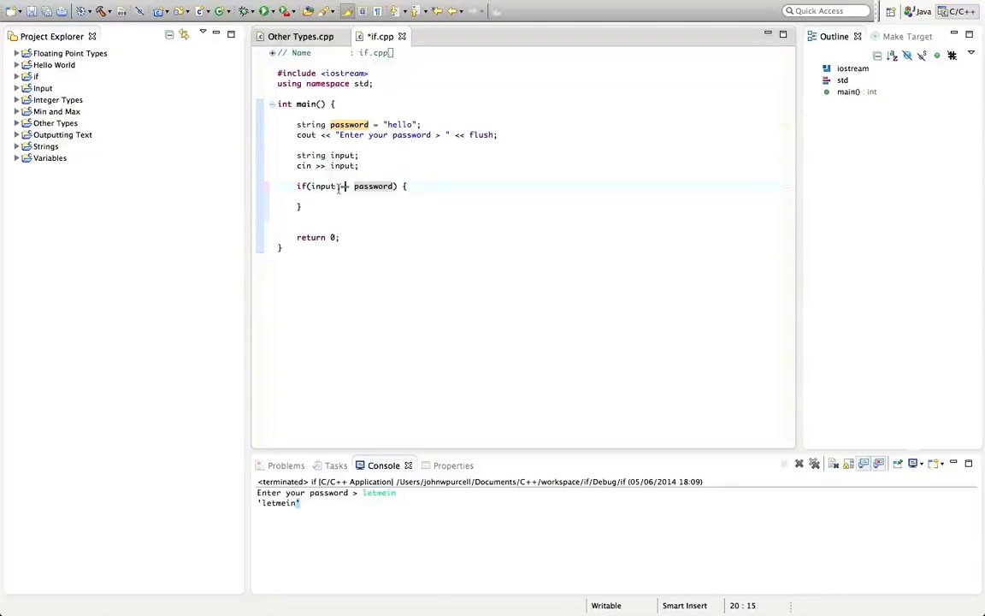
type("=")
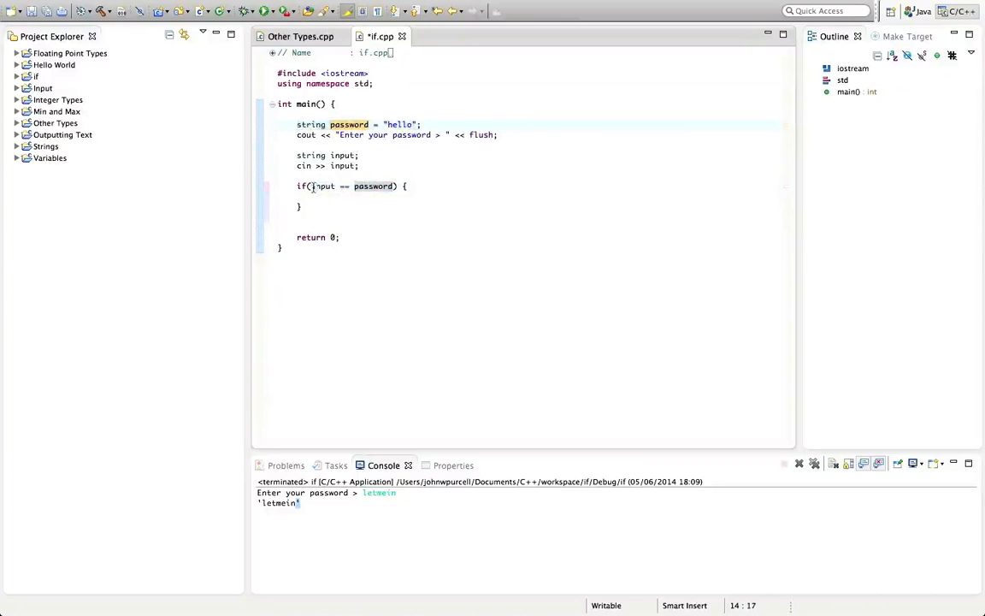
left_click(372, 184)
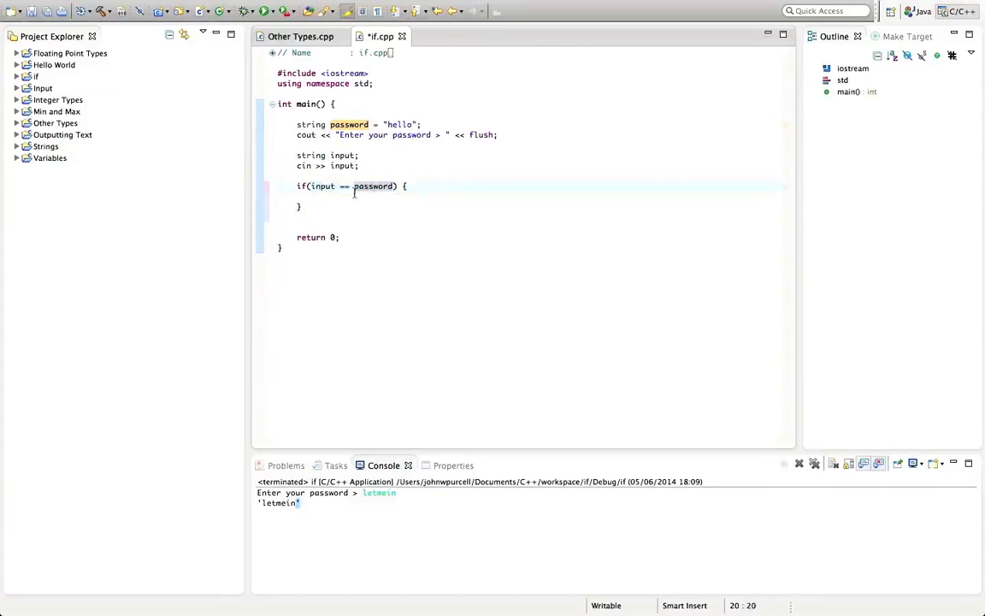
Step: Print "Password accepted." with endl inside the if(input == password) block
type("cout << \"")
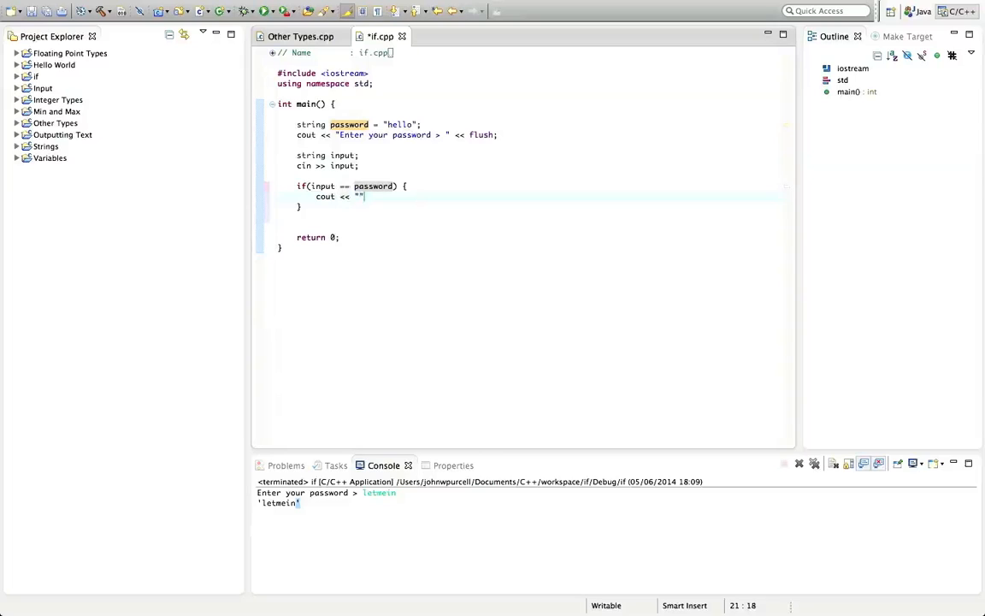
type("Password accep")
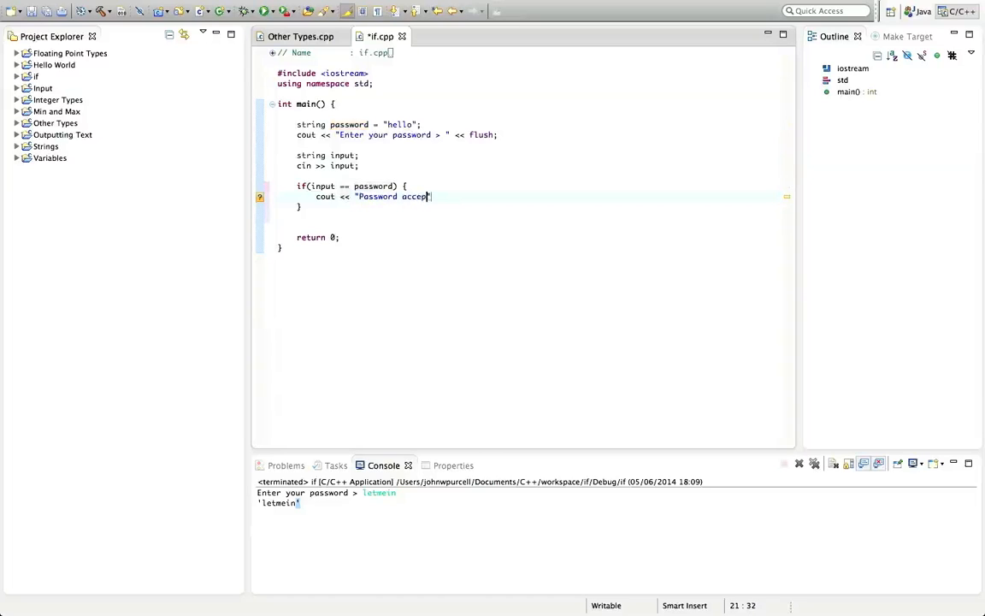
type("ted.\"")
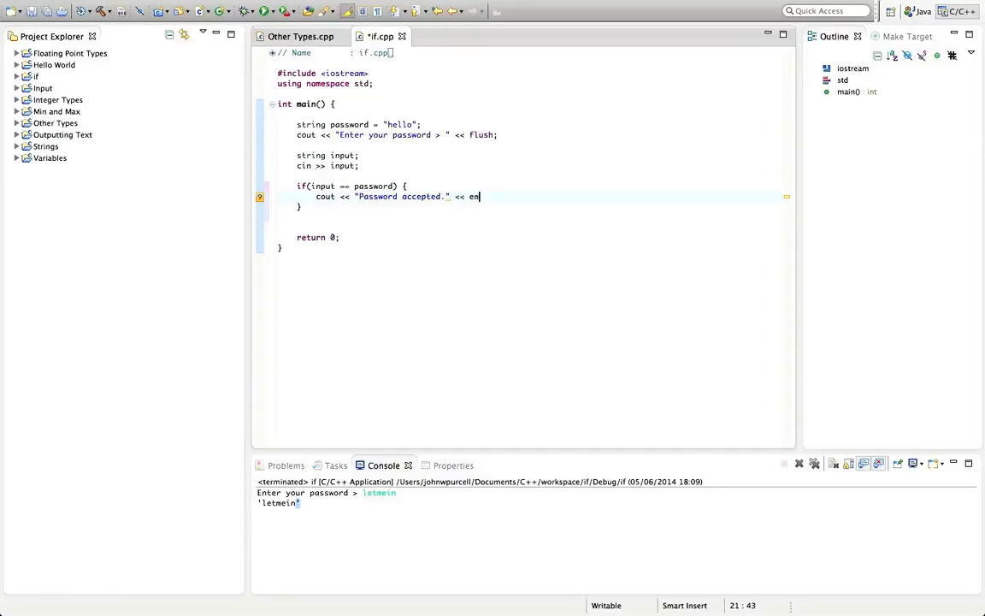
type("dl;")
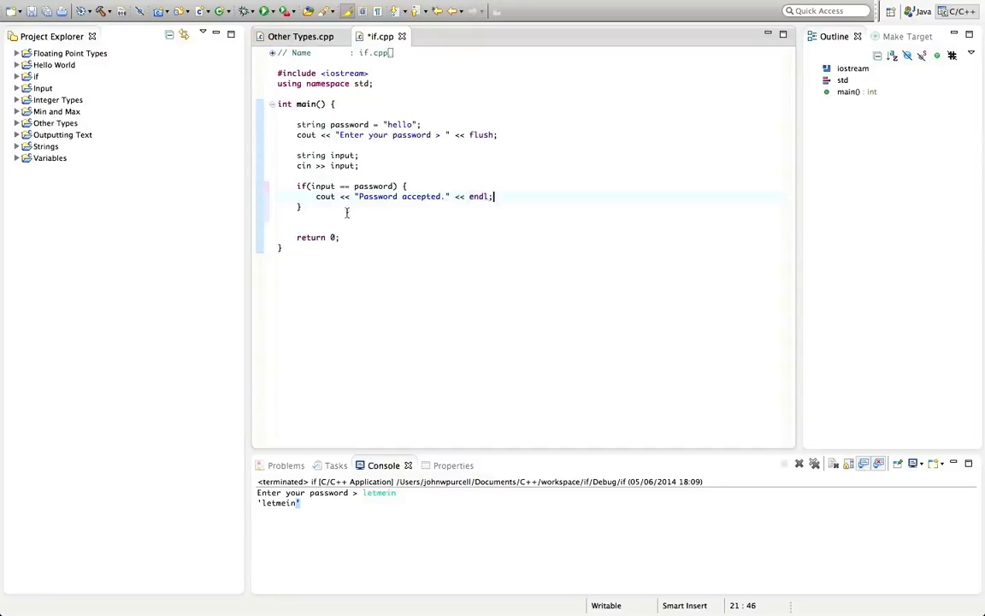
mouse_move(355, 215)
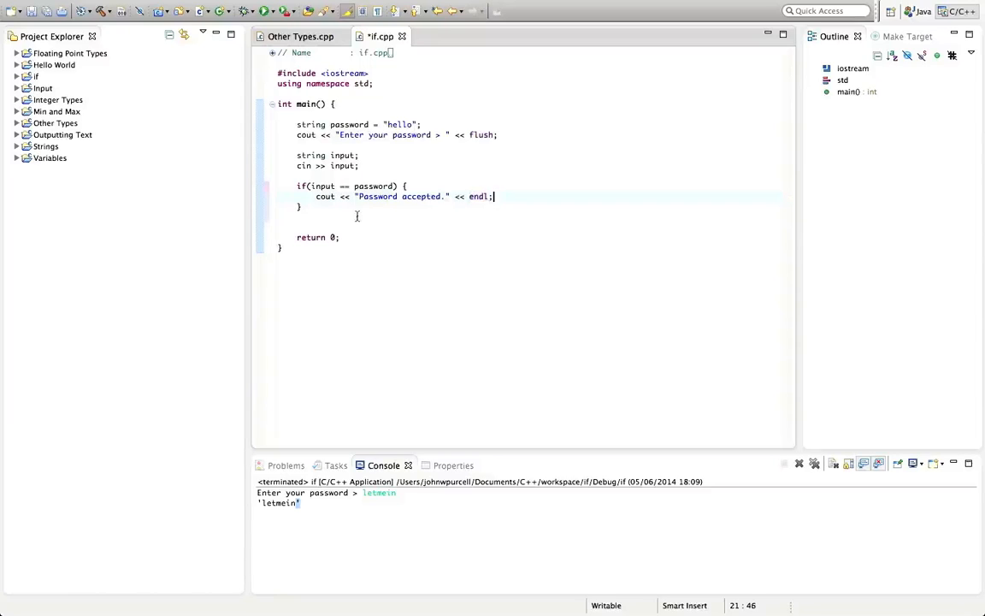
mouse_move(352, 219)
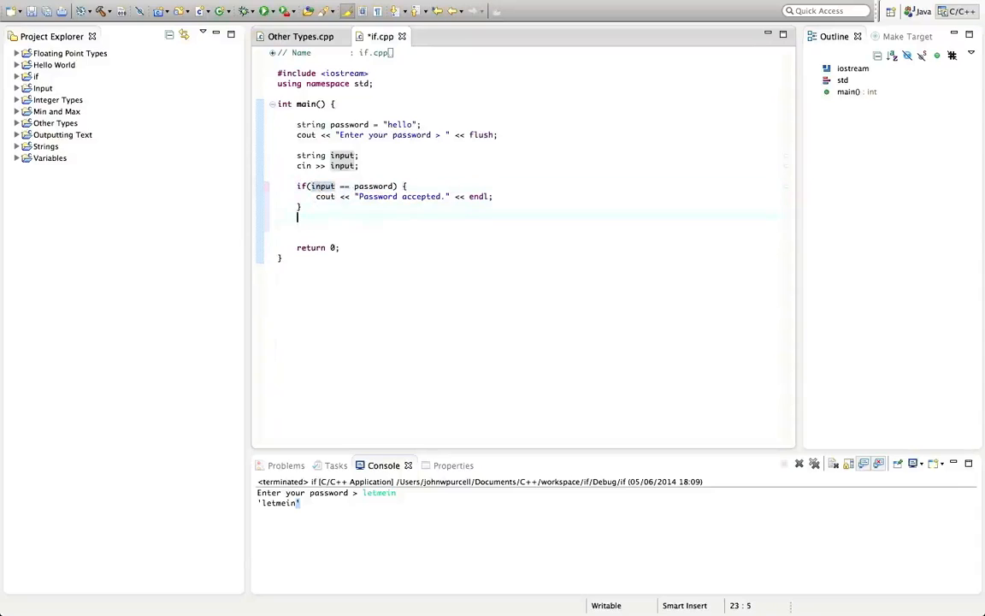
Step: Add a second if(input != password) block printing "Access denied." with endl
type("if()")
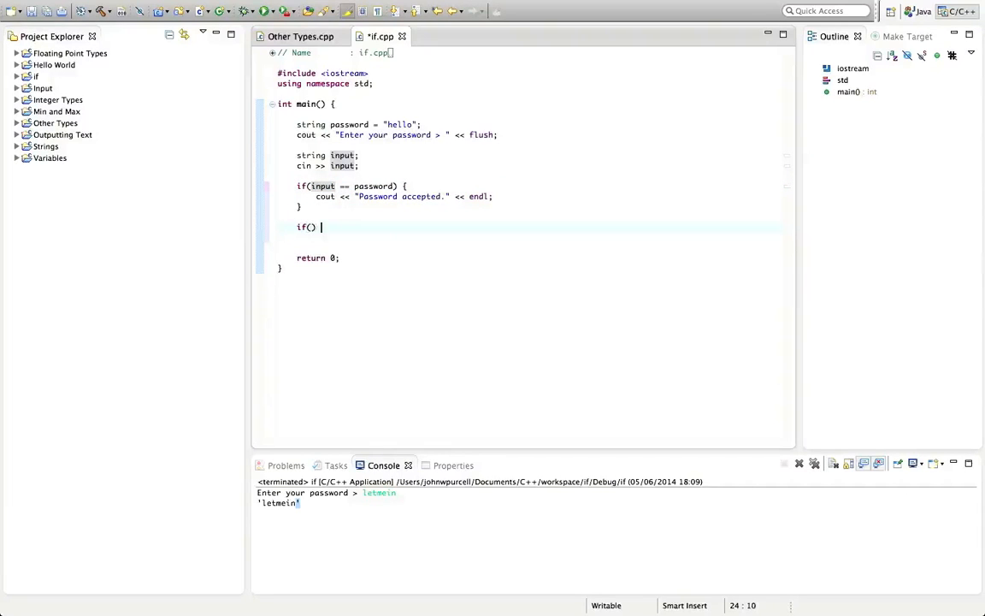
type("{")
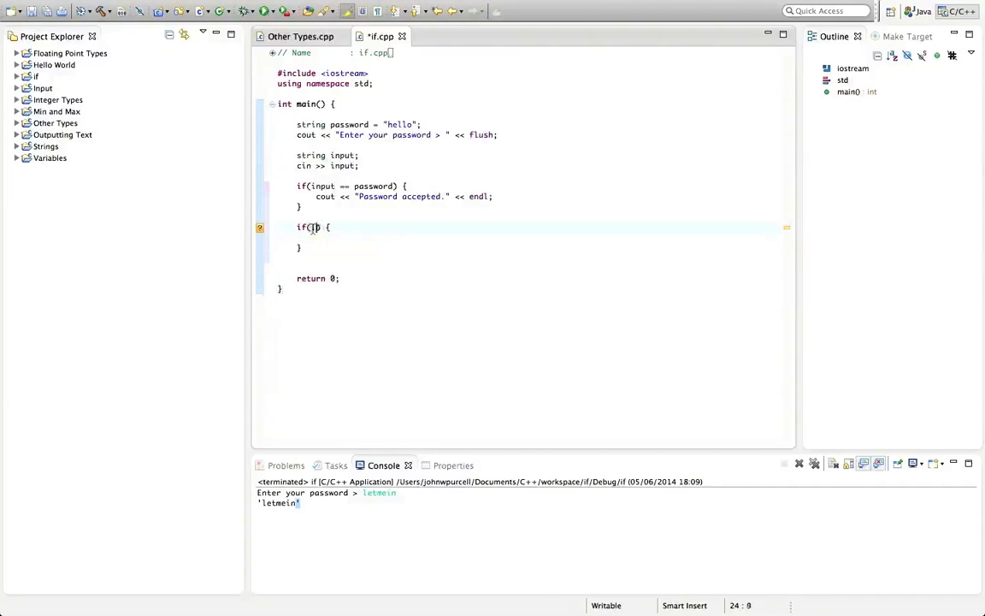
type("input !")
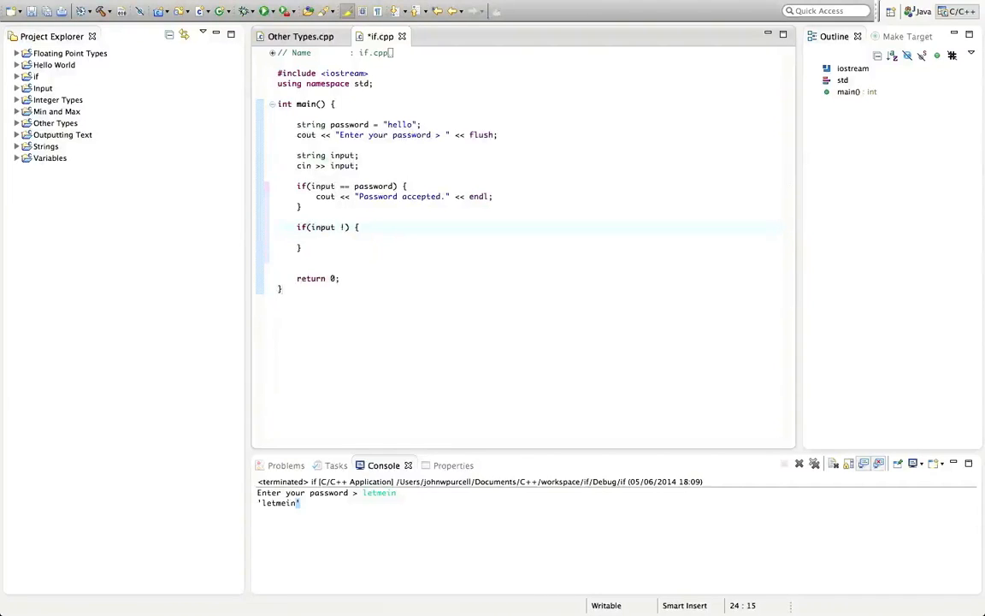
type("= password")
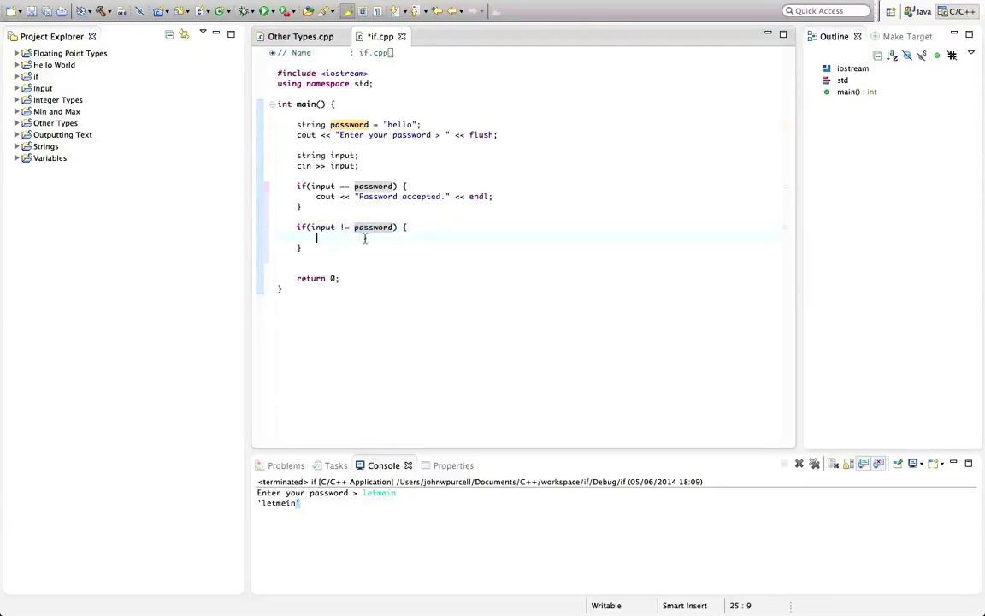
type("cout <<")
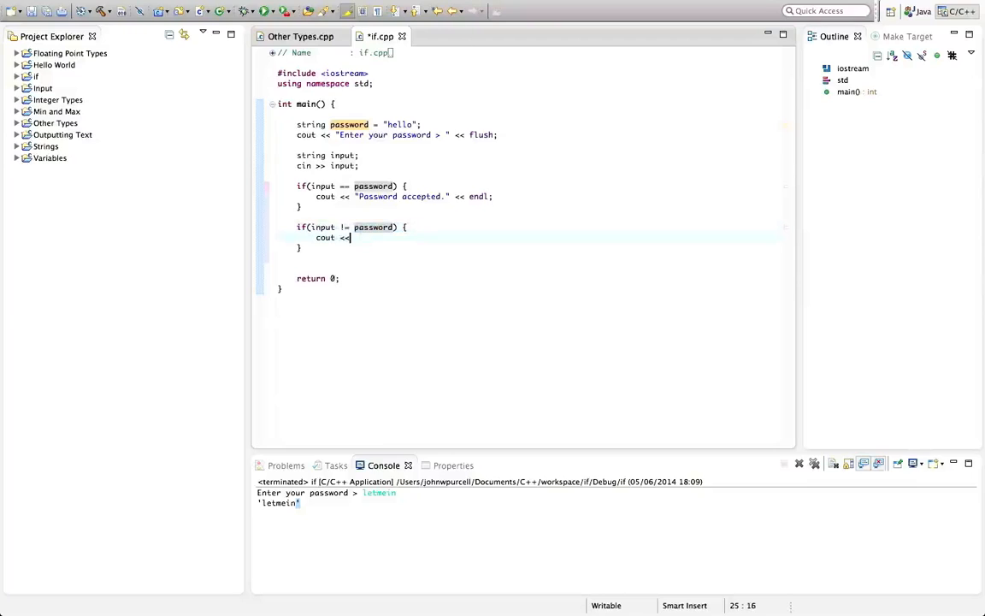
type("\"Access")
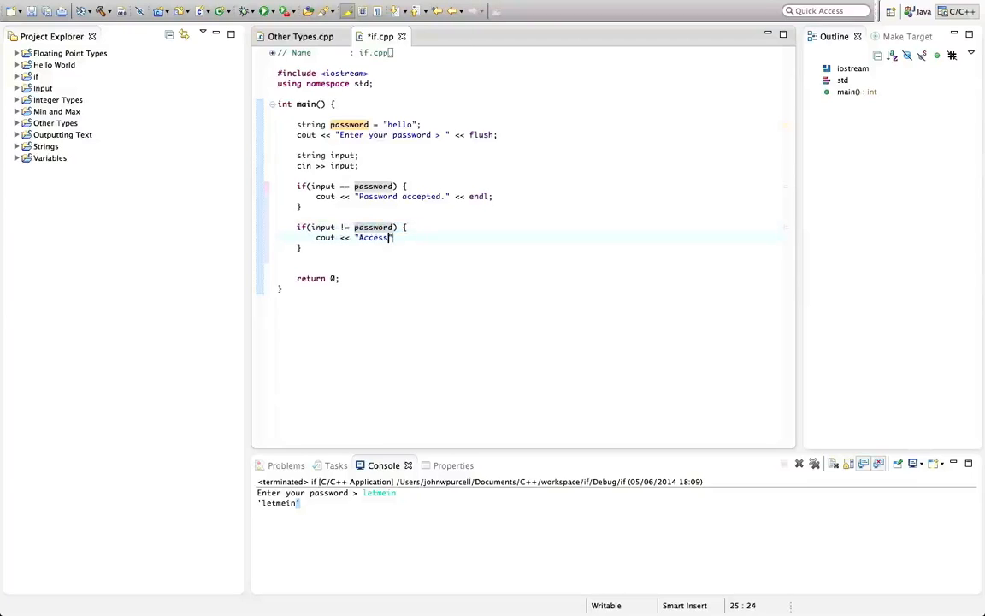
type("denied")
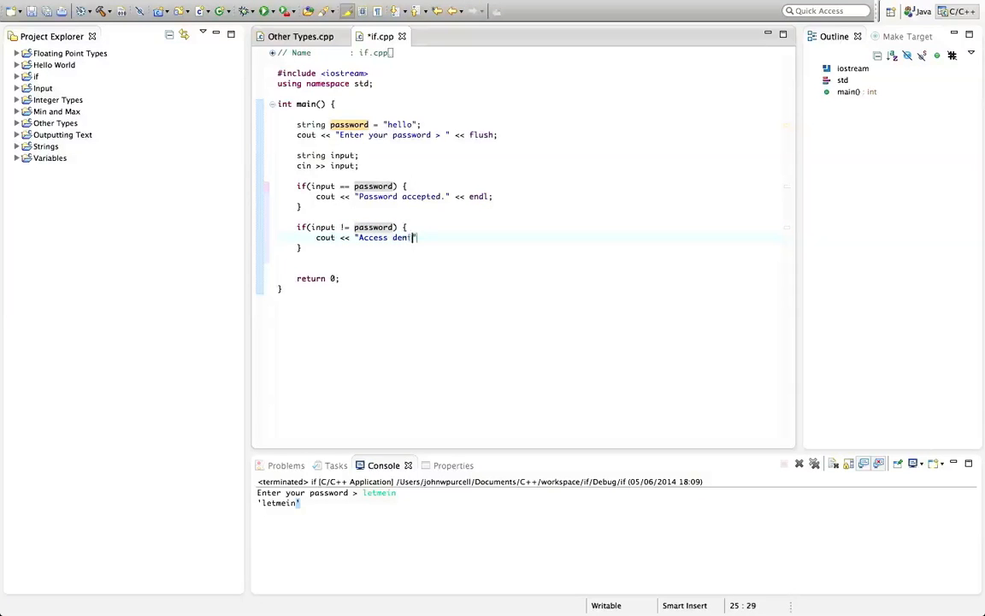
type("ied.")
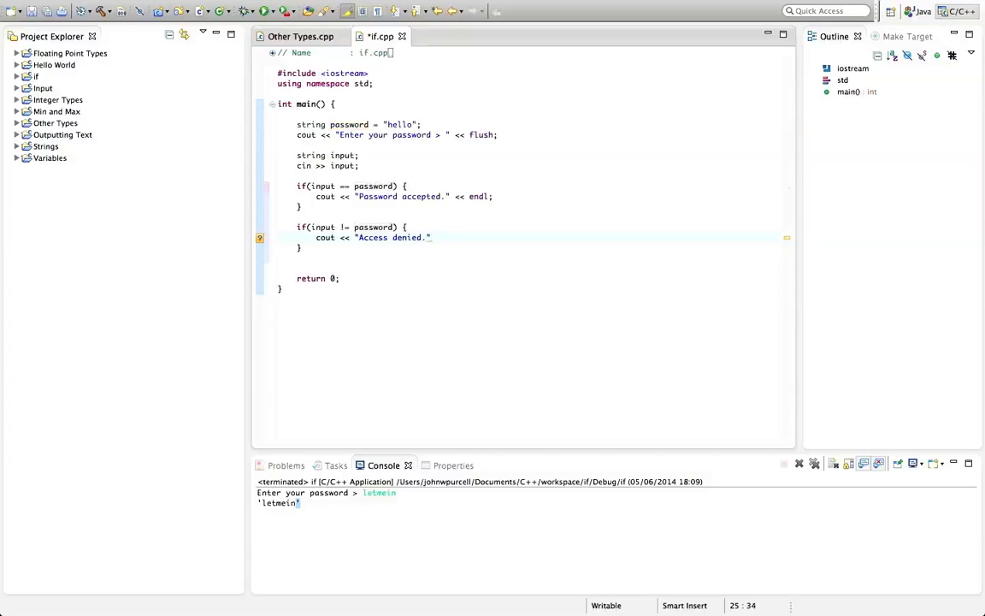
type("<< endl;")
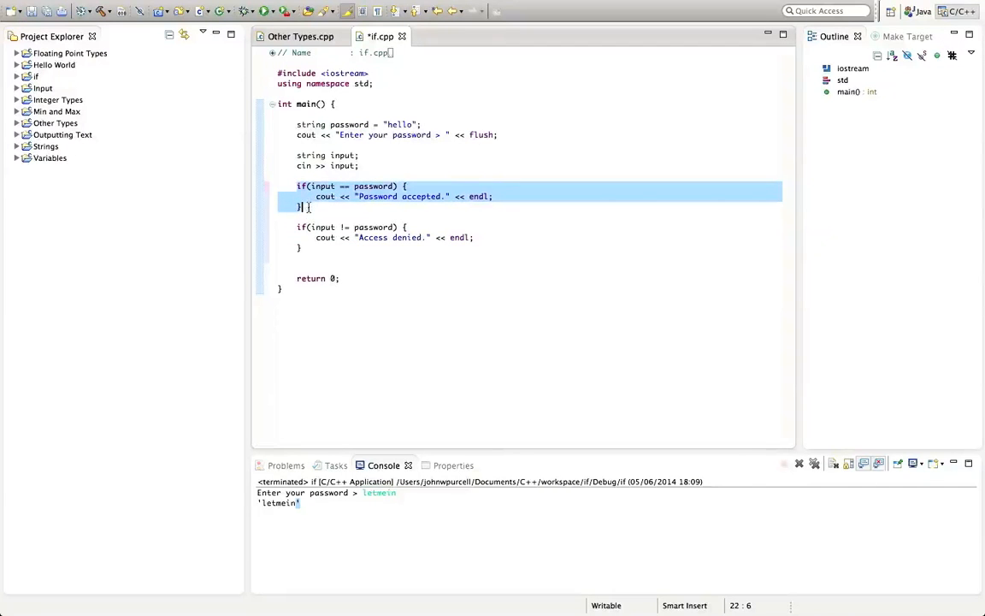
Step: Review both if blocks by selecting them, then launch the program, reaching the save-before-launch prompt
left_click(311, 195)
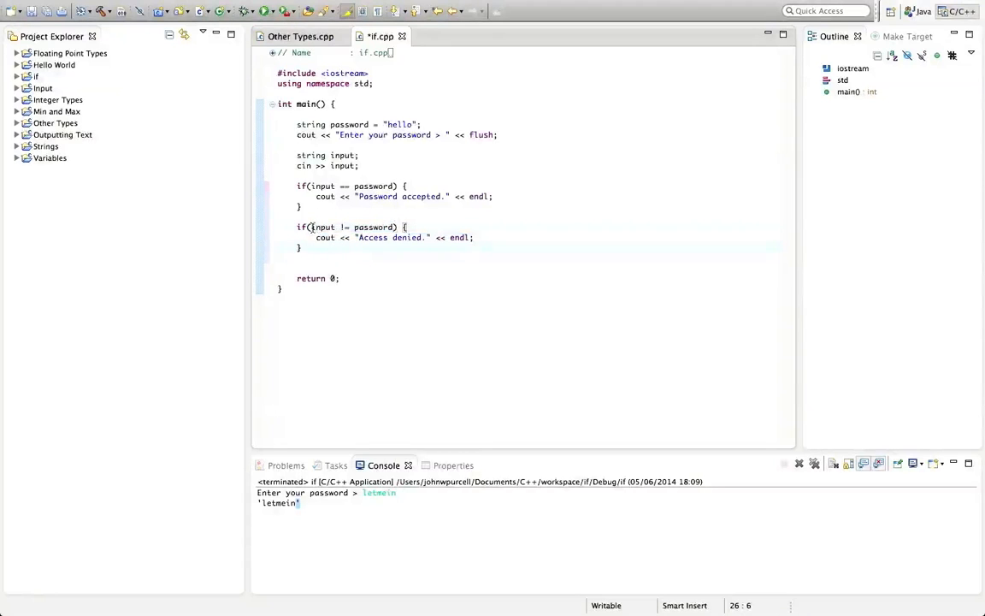
mouse_move(373, 226)
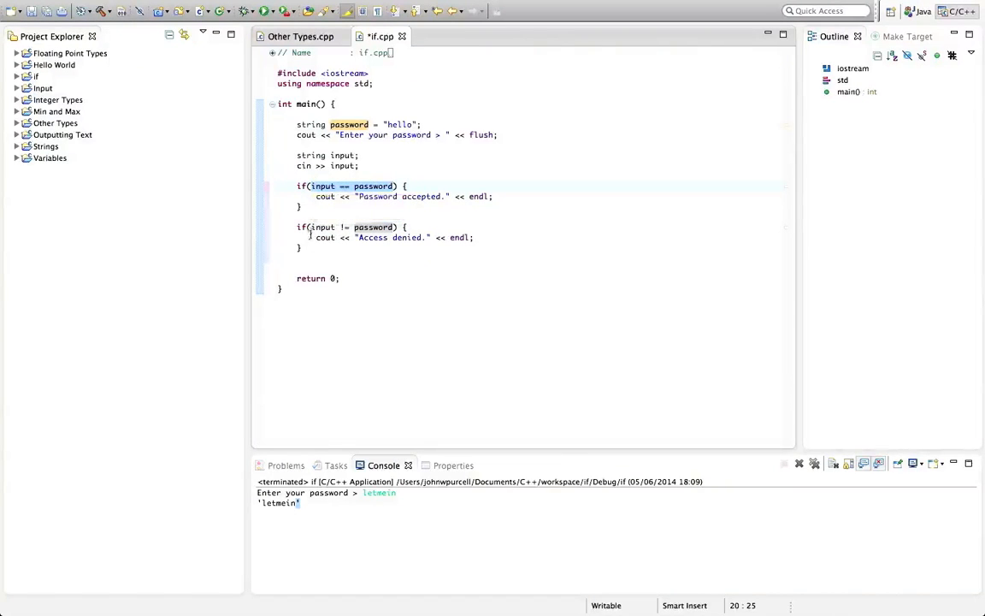
left_click(400, 226)
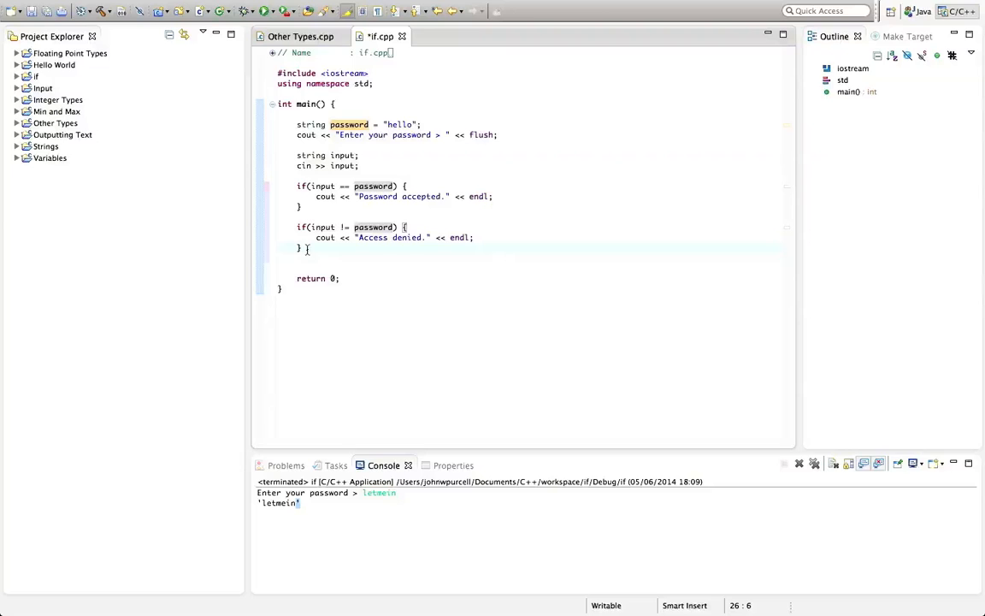
left_click_drag(297, 185, 304, 246)
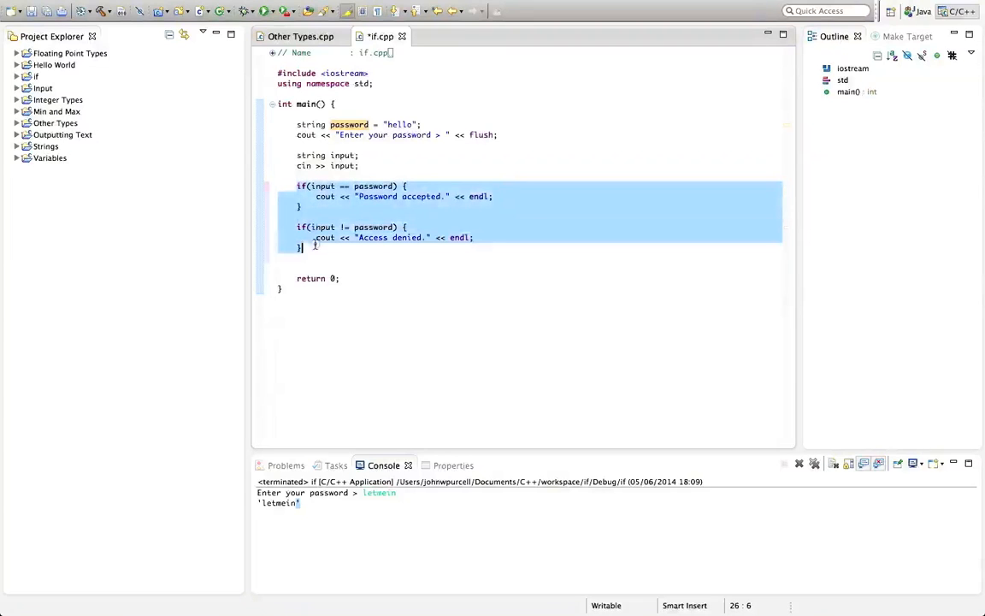
left_click(294, 267)
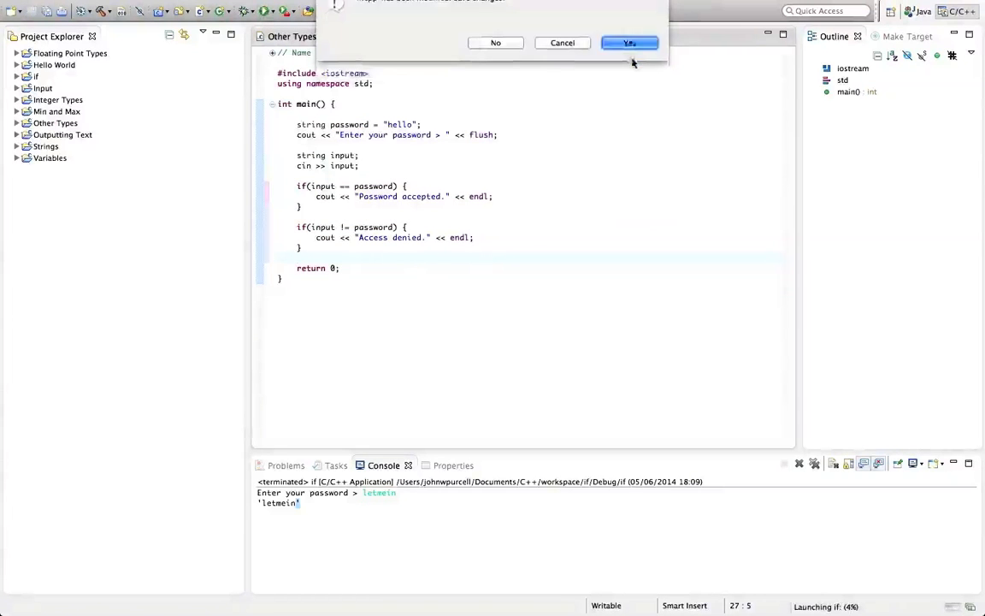
Step: Save and launch if.cpp, then rerun it entering hello so the console prints 'Password accepted.'
left_click(629, 43)
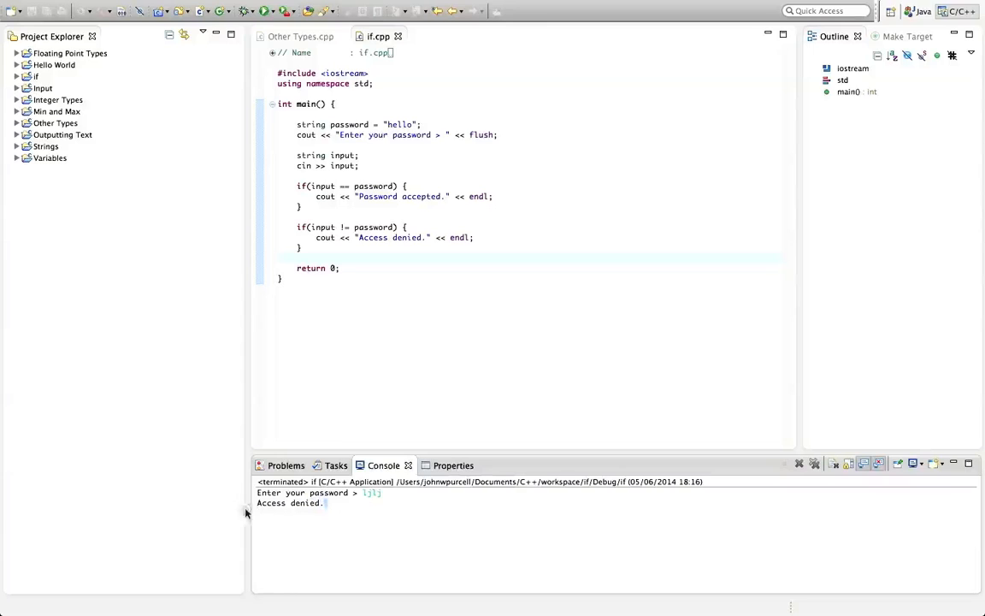
mouse_move(274, 14)
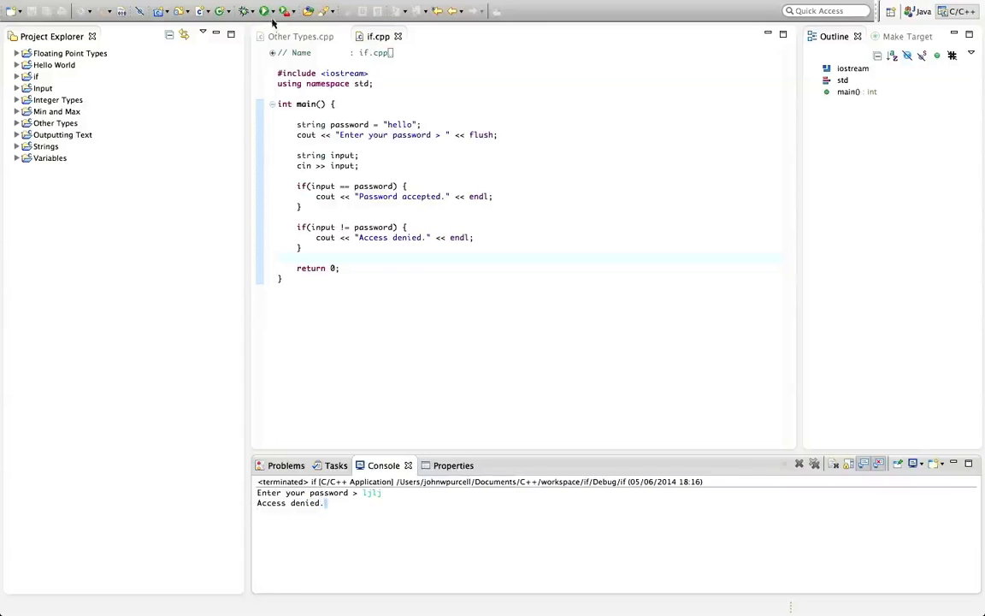
left_click(270, 10)
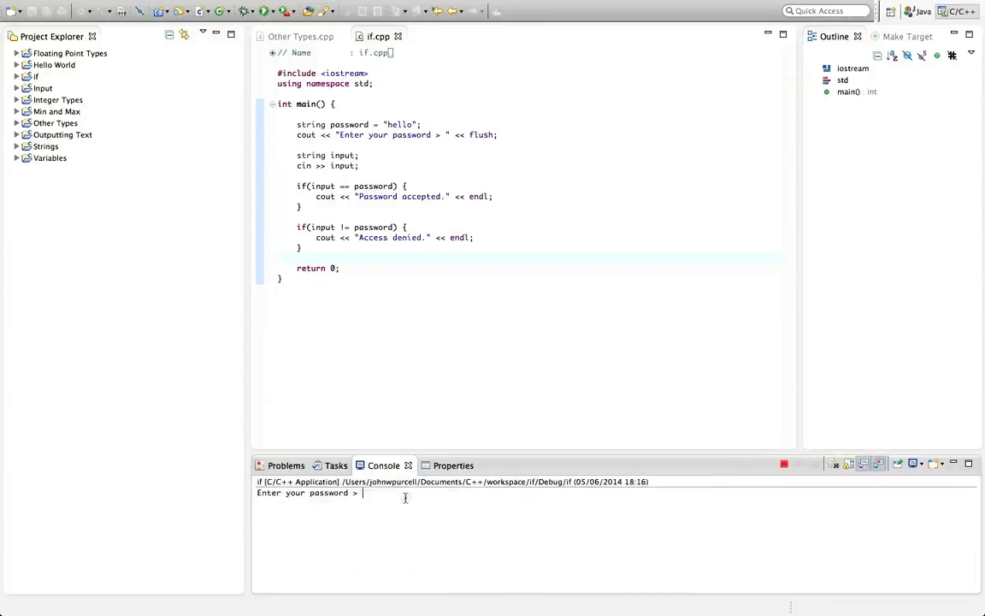
type("hello")
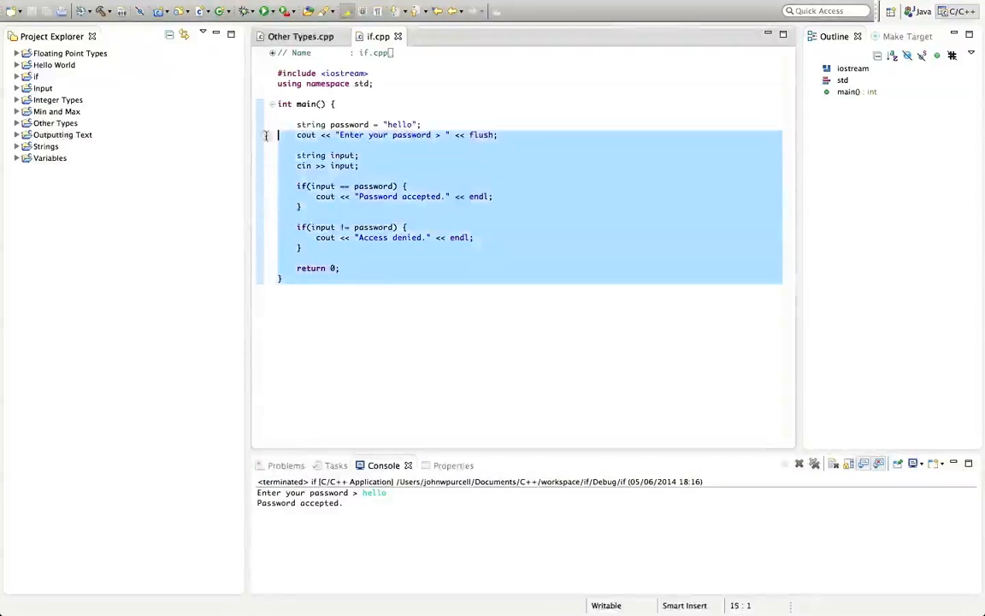
left_click(410, 246)
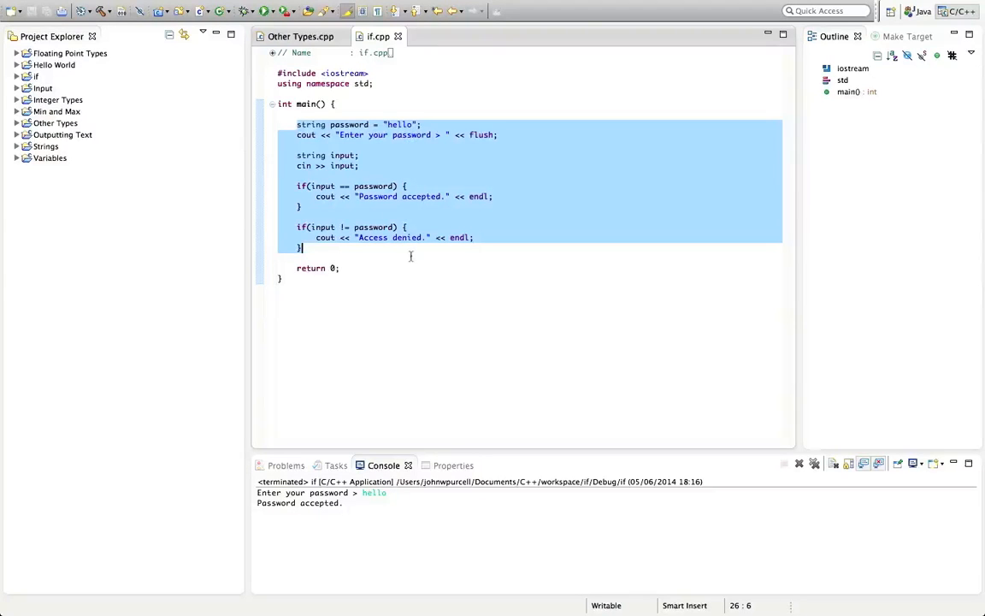
mouse_move(338, 257)
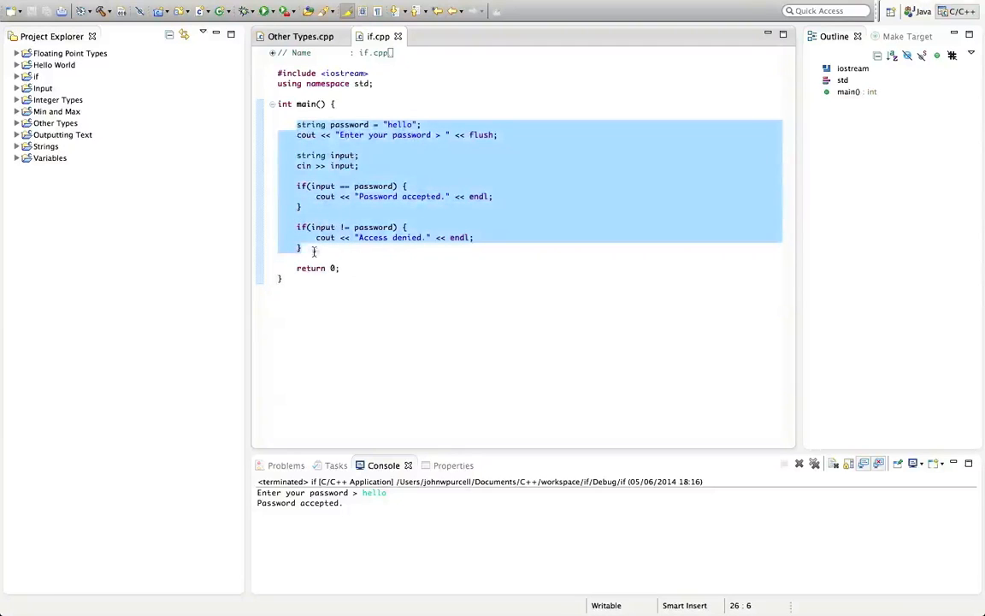
mouse_move(421, 291)
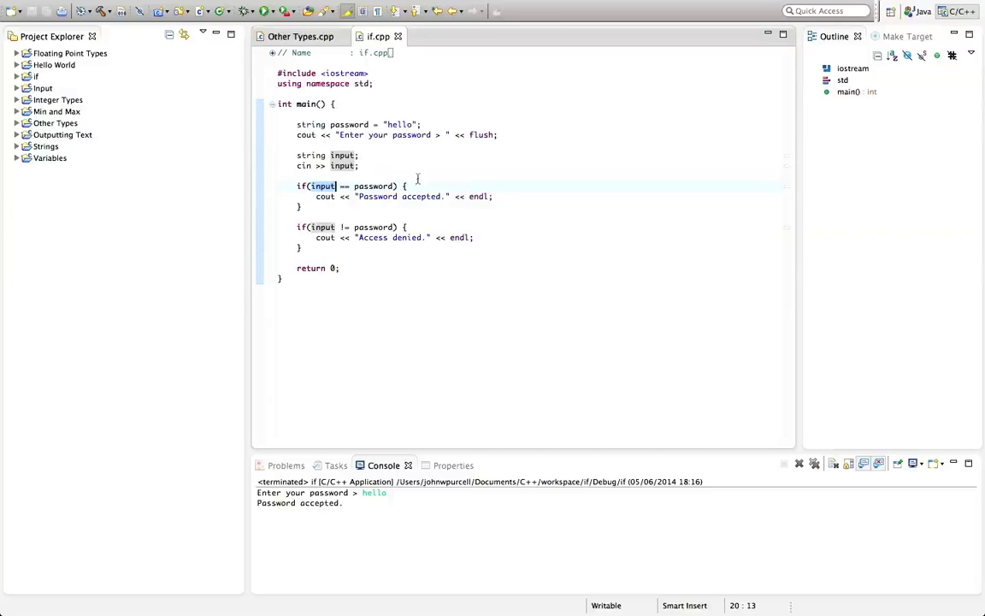
left_click(324, 226)
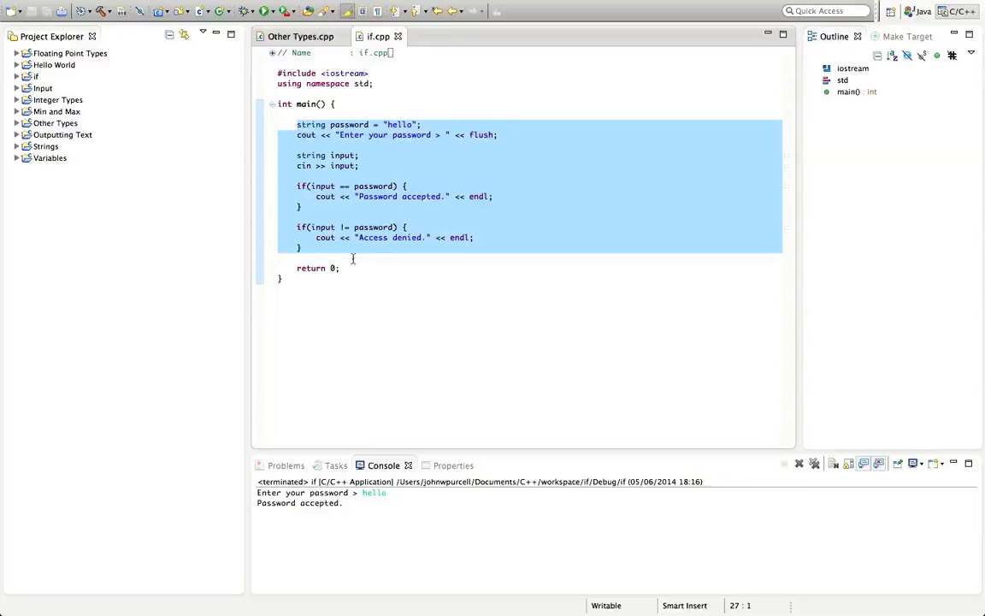
left_click(318, 185)
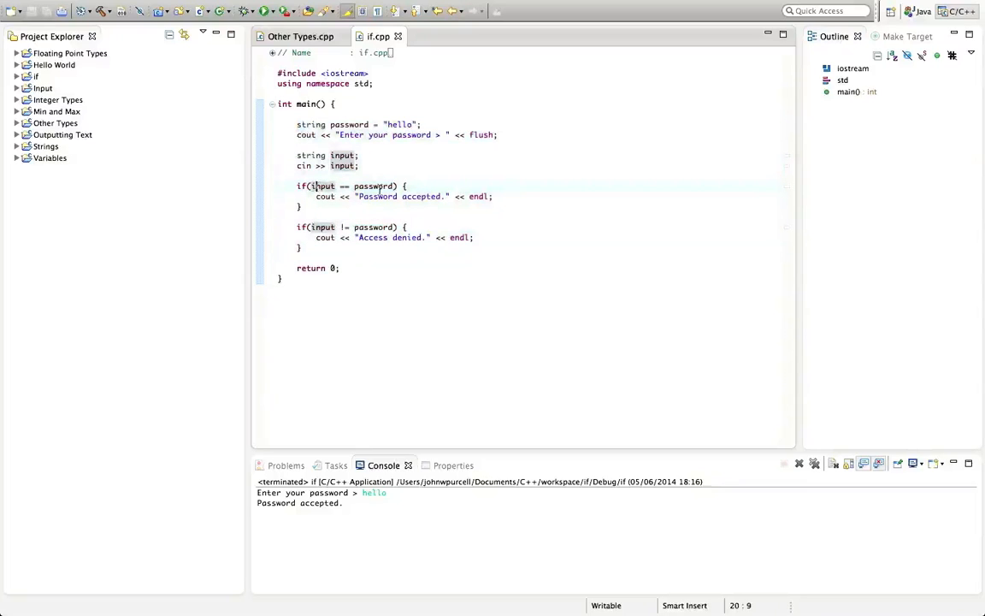